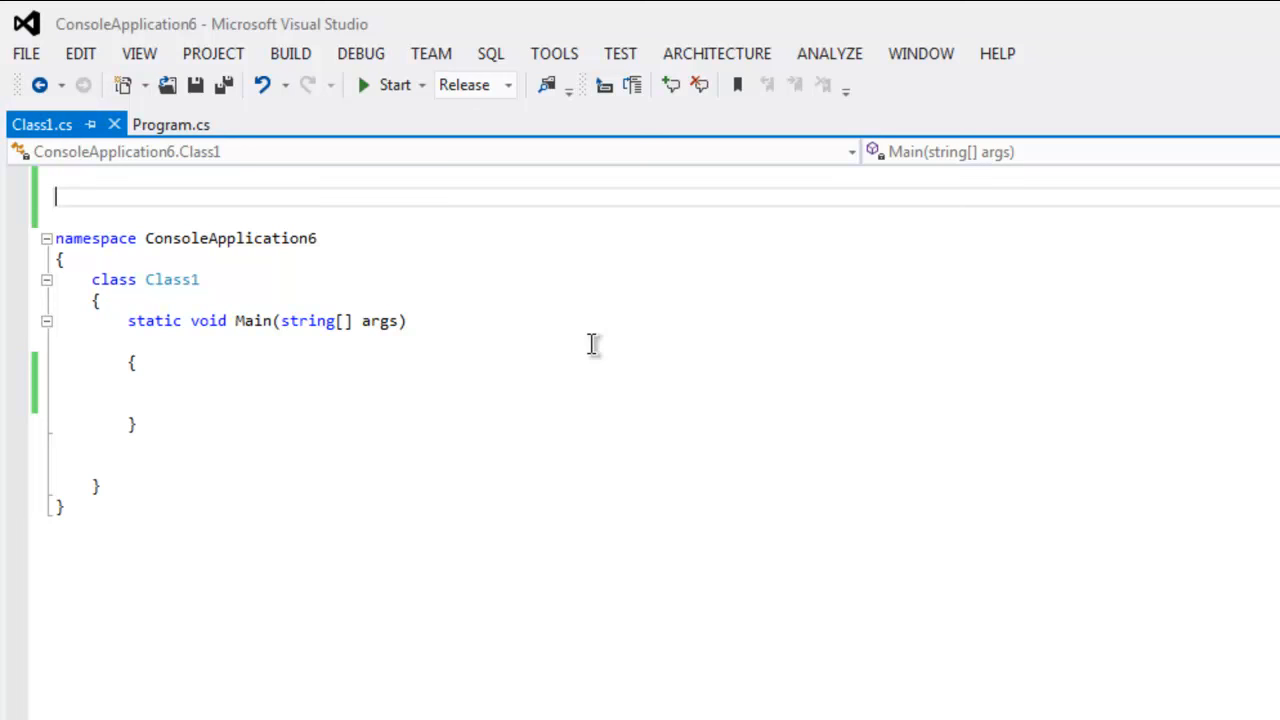
mouse_move(512, 477)
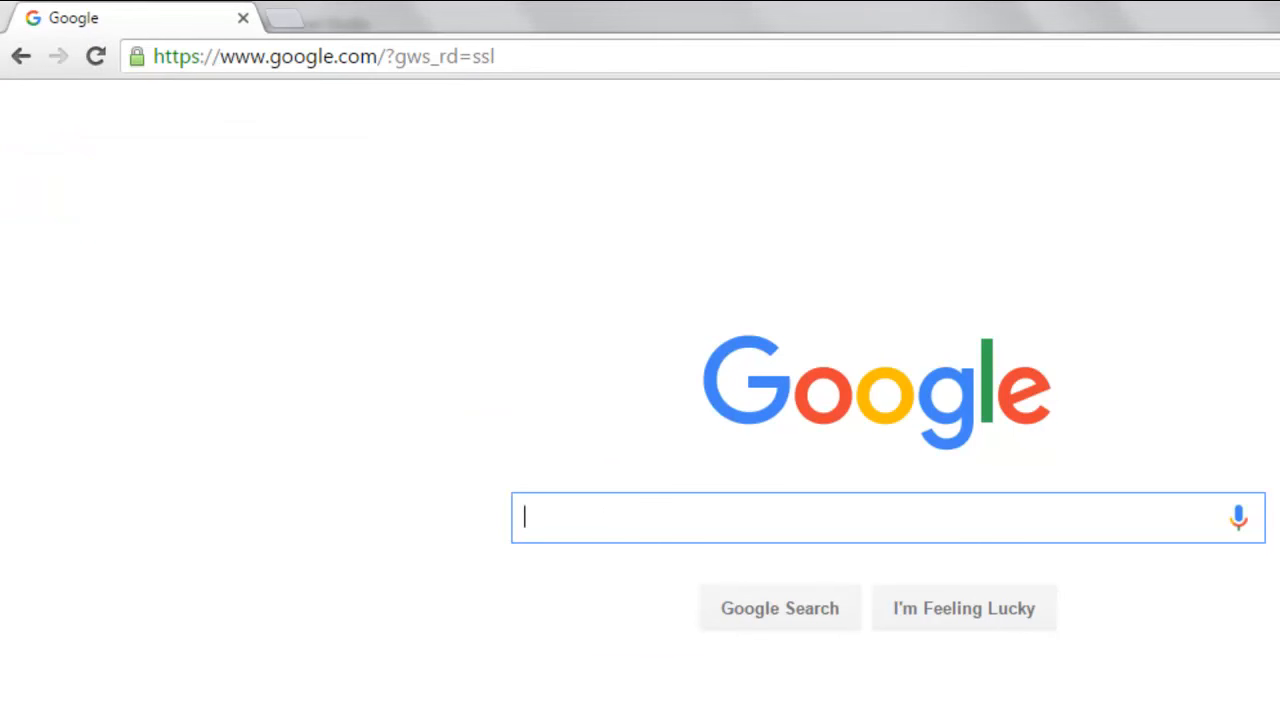
mouse_move(884, 297)
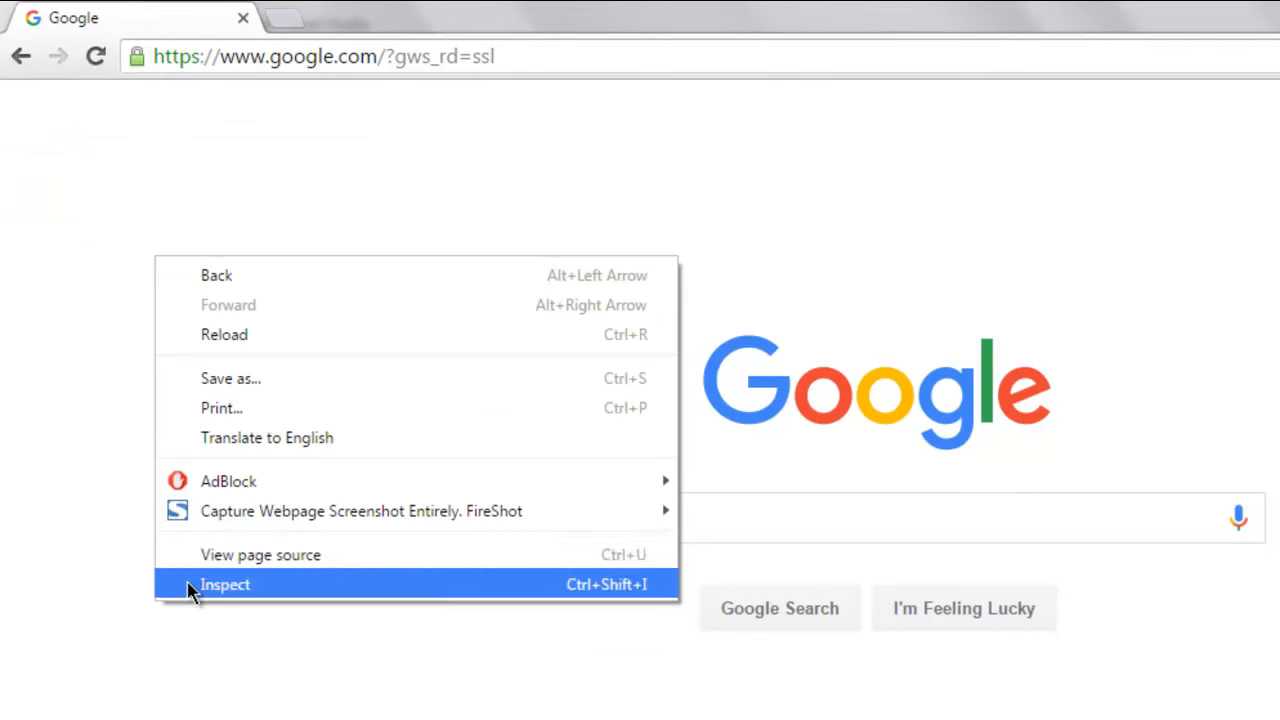
Open Chrome's element inspector on the Google home page.
click(225, 584)
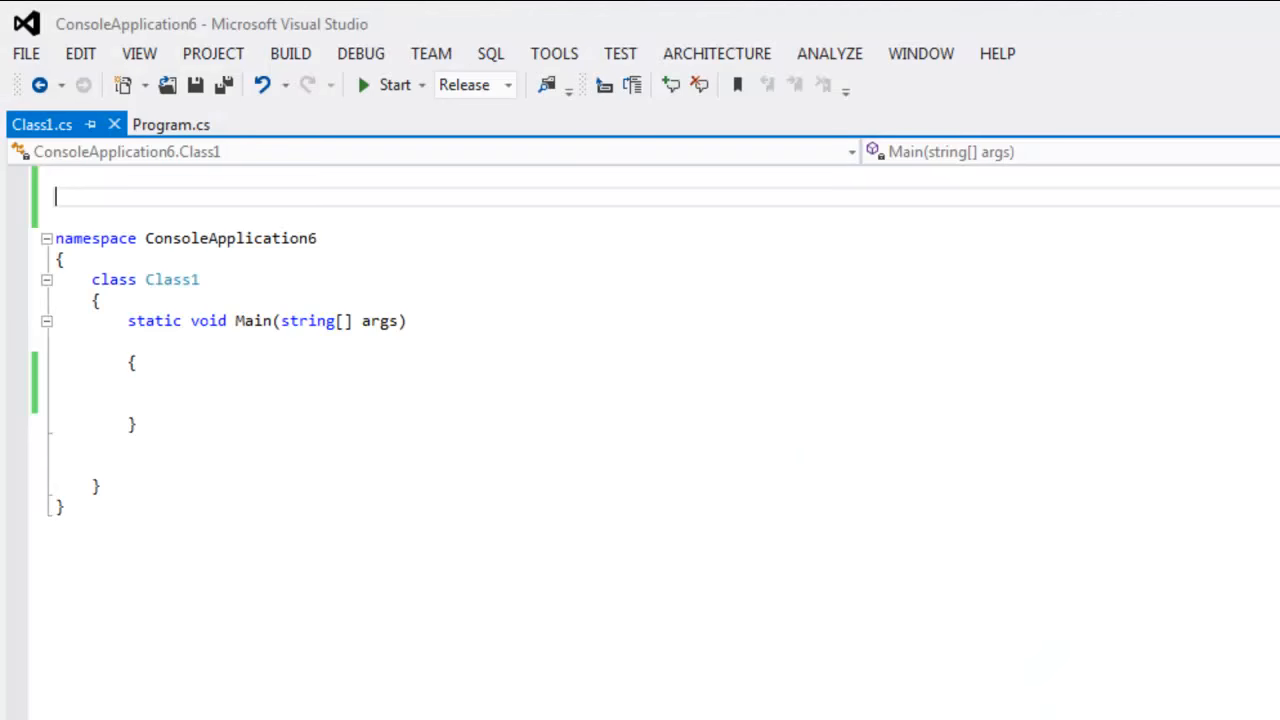
Add using directives for OpenQA.Selenium, OpenQA.Selenium.Chrome and NUnit.Framework, then save.
text(u)
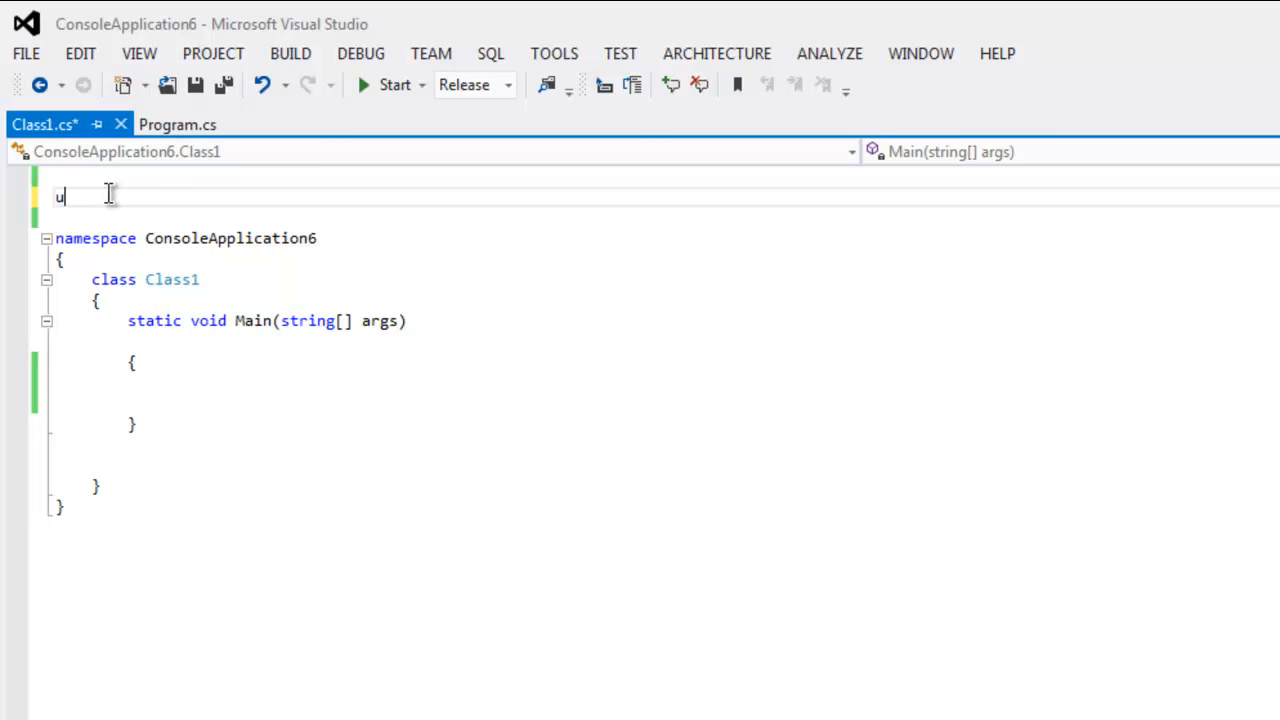
text(sing)
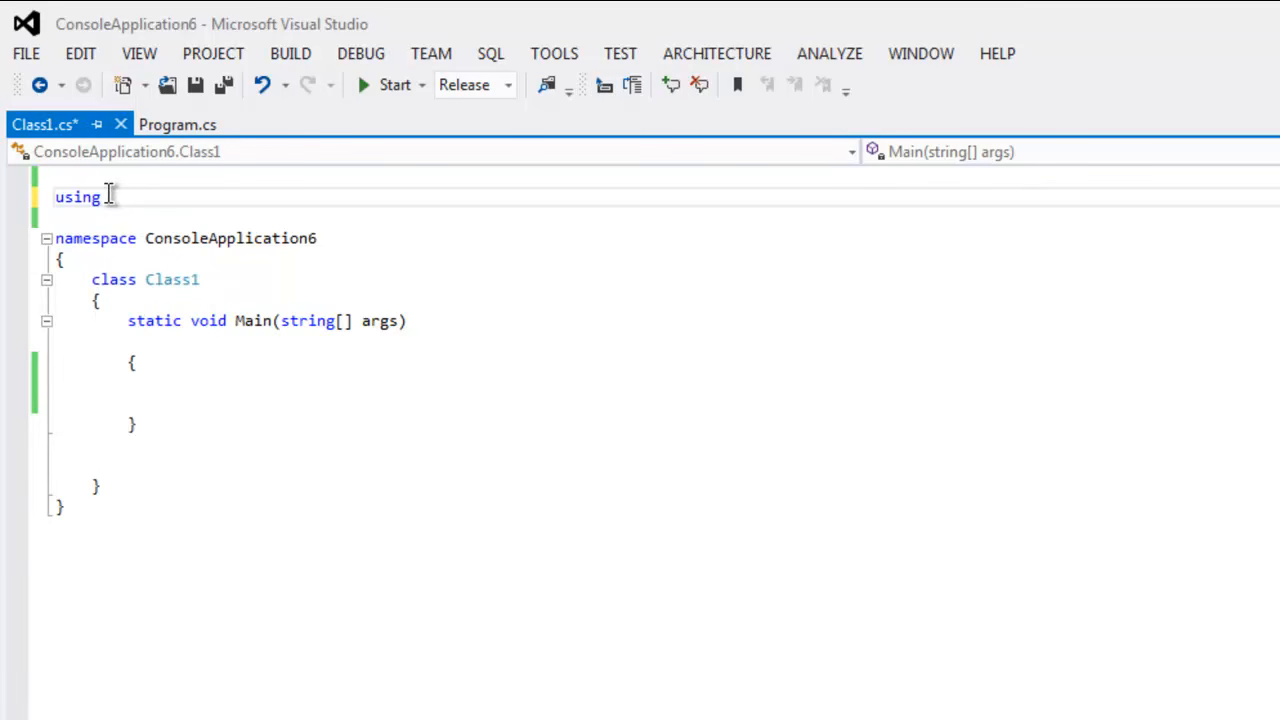
text(OpenQA.Selenium;)
text(using )
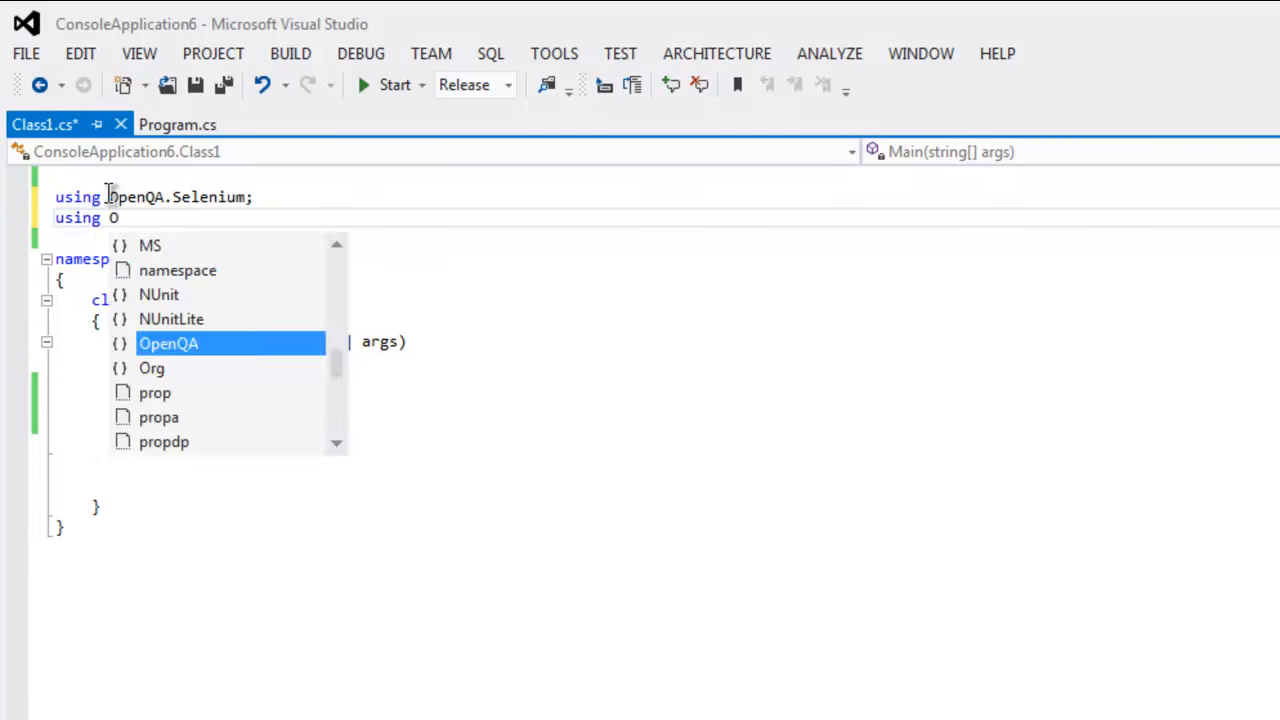
text(OpenQA.Selenium.Chrome;)
text(using)
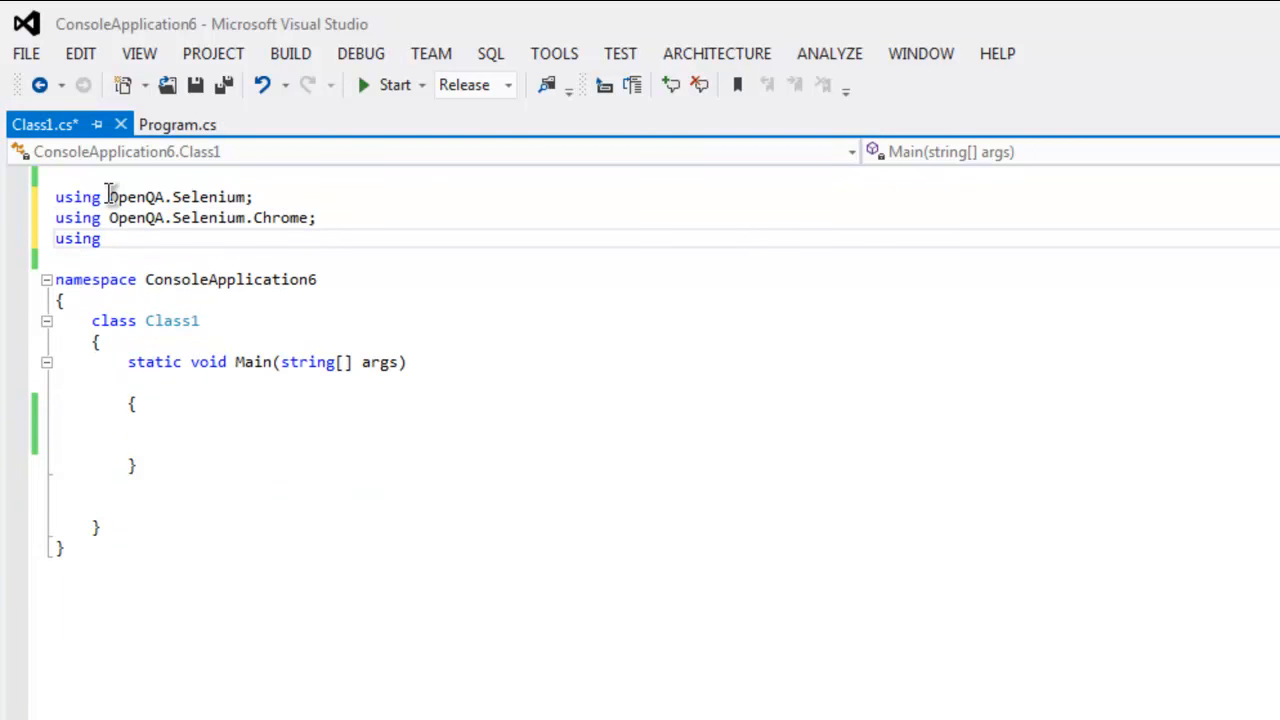
text(N)
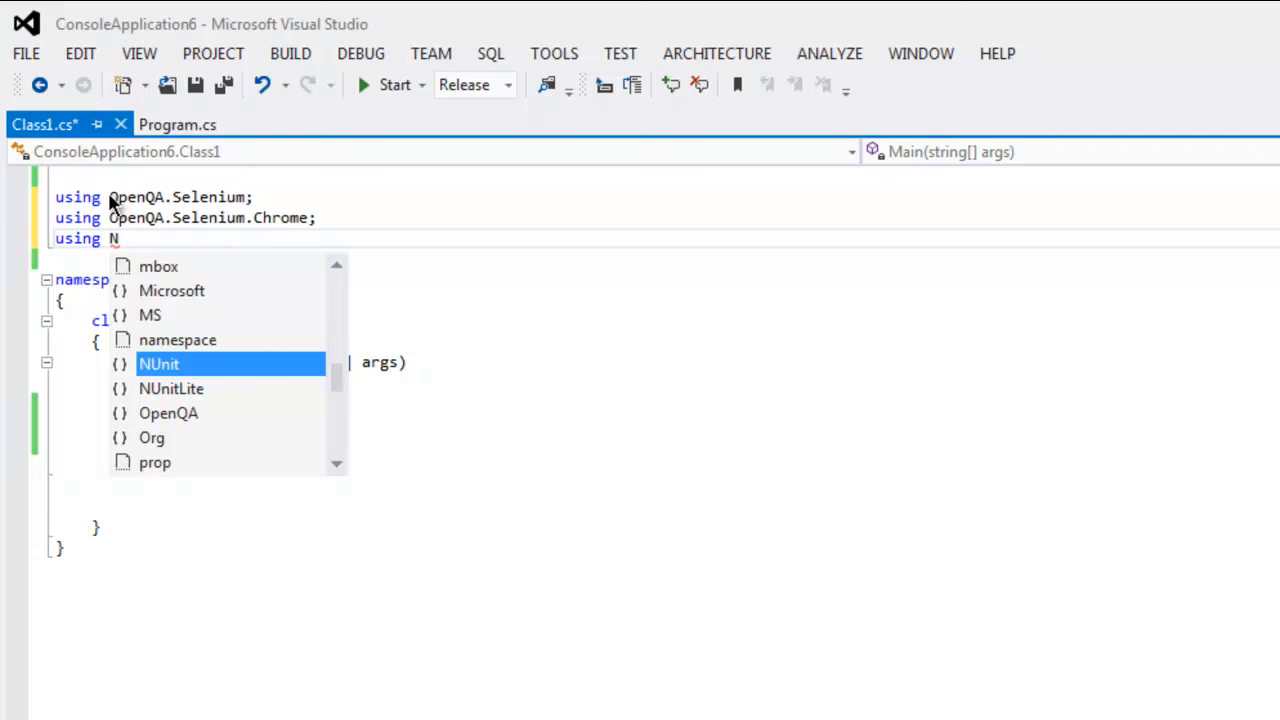
text(Unit.Framework)
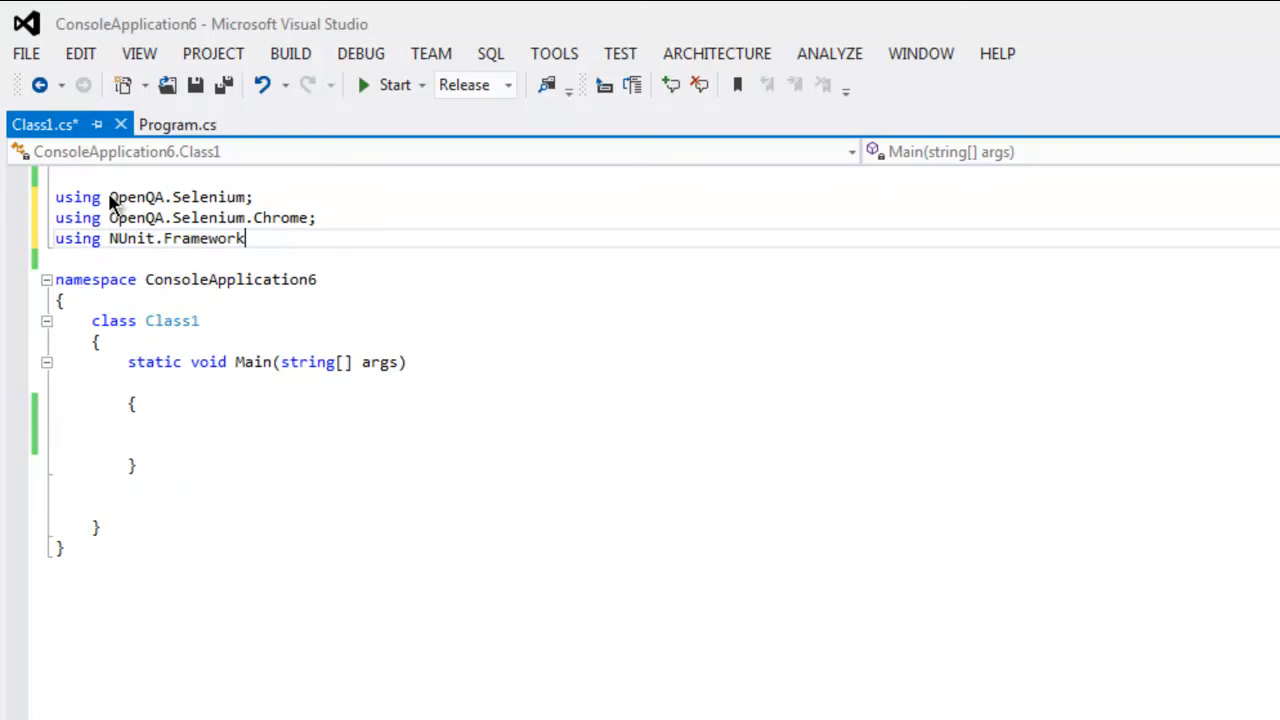
text(;)
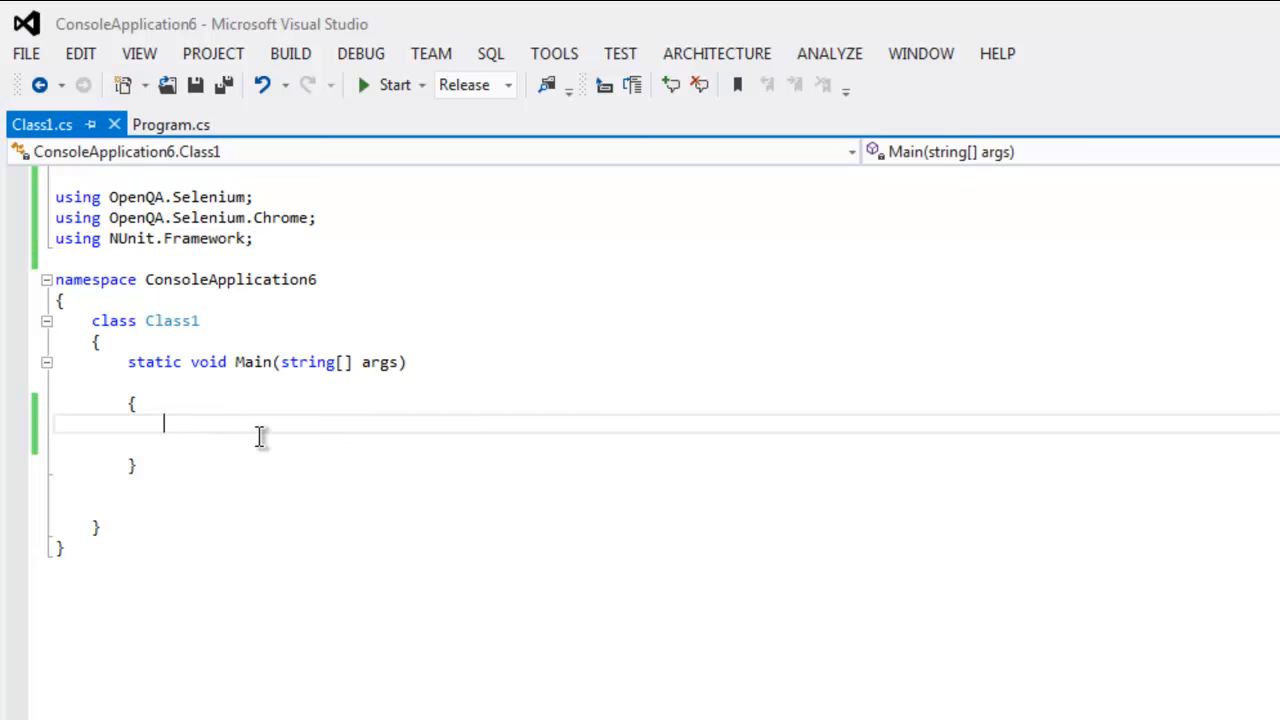
text(Iwe)
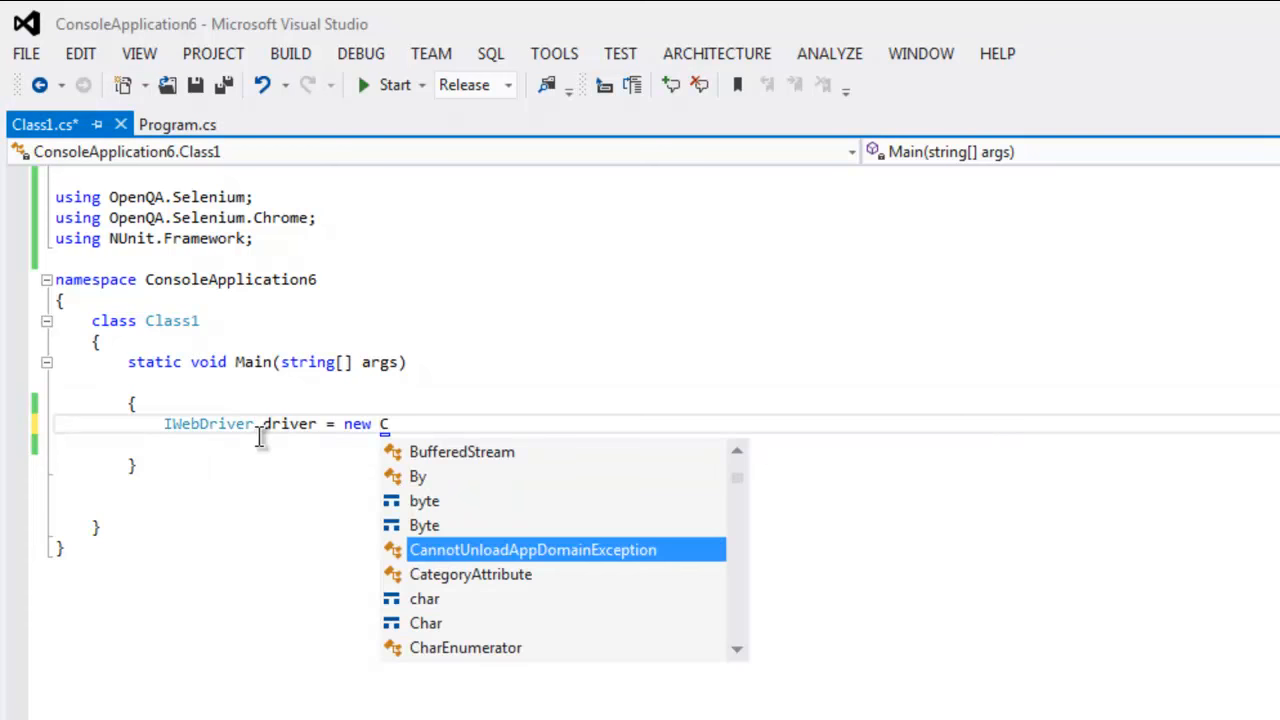
text(hromeDriver();)
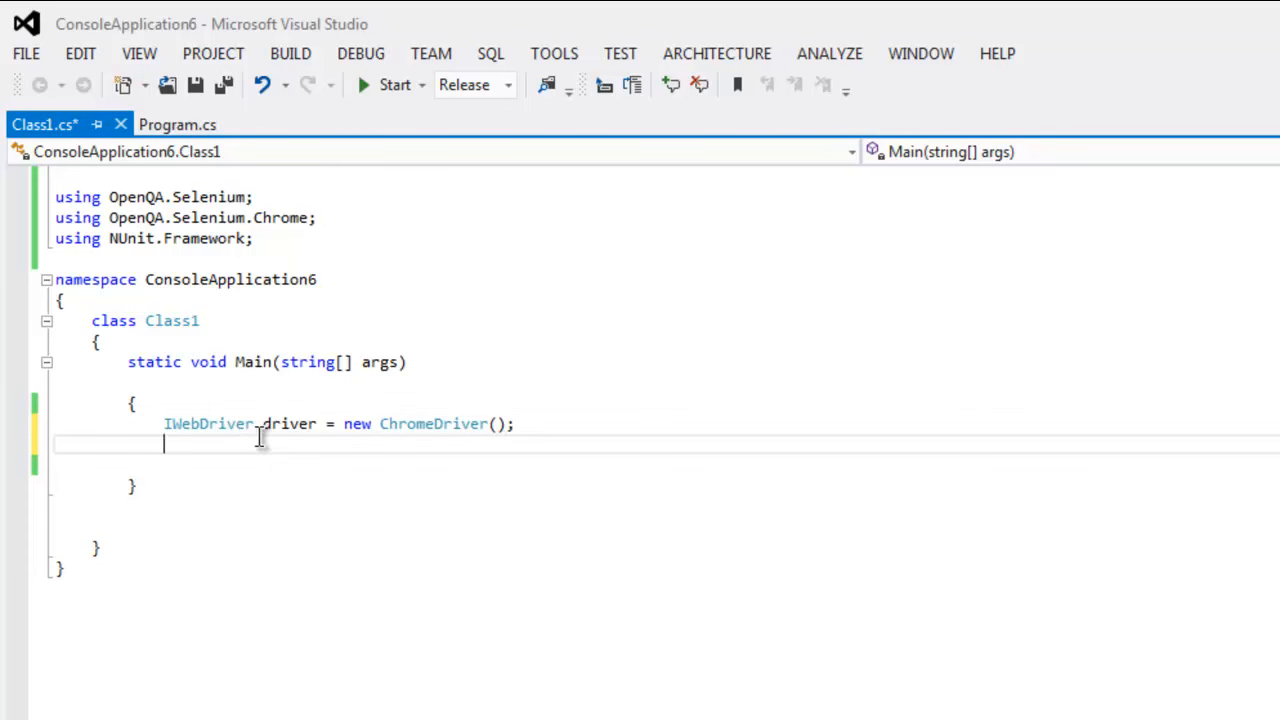
text(driver.)
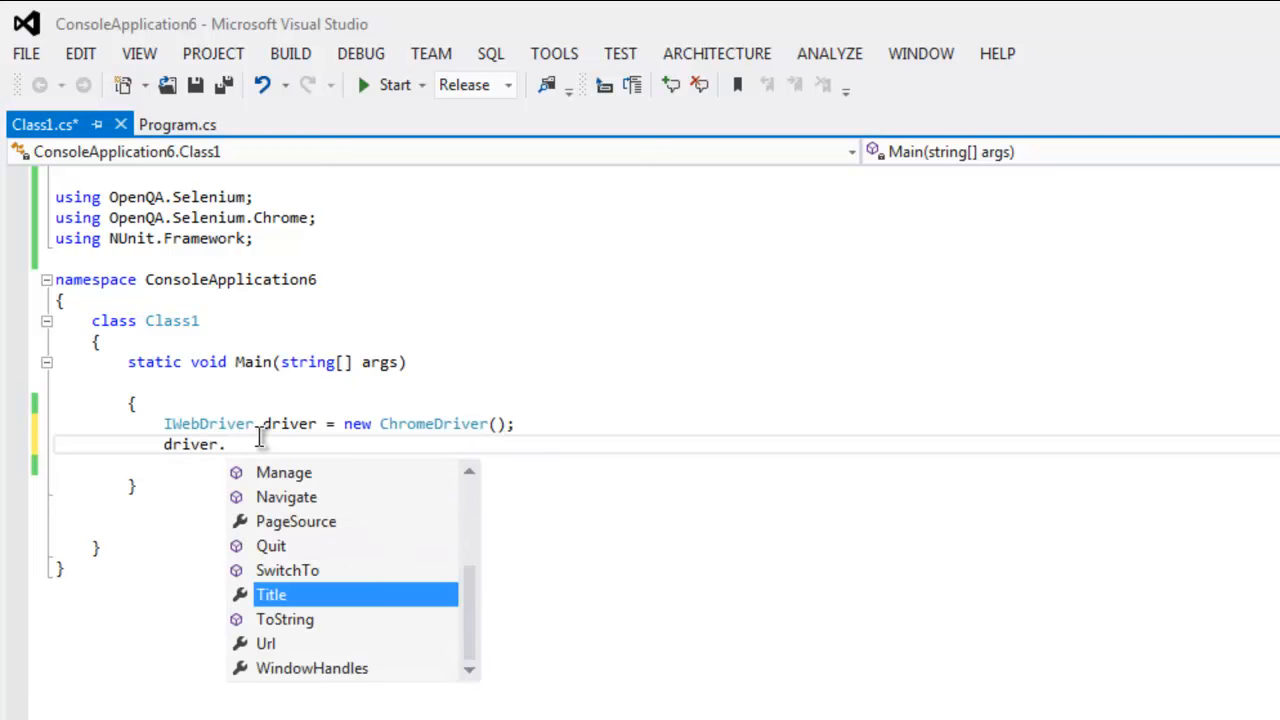
text(Navigate)
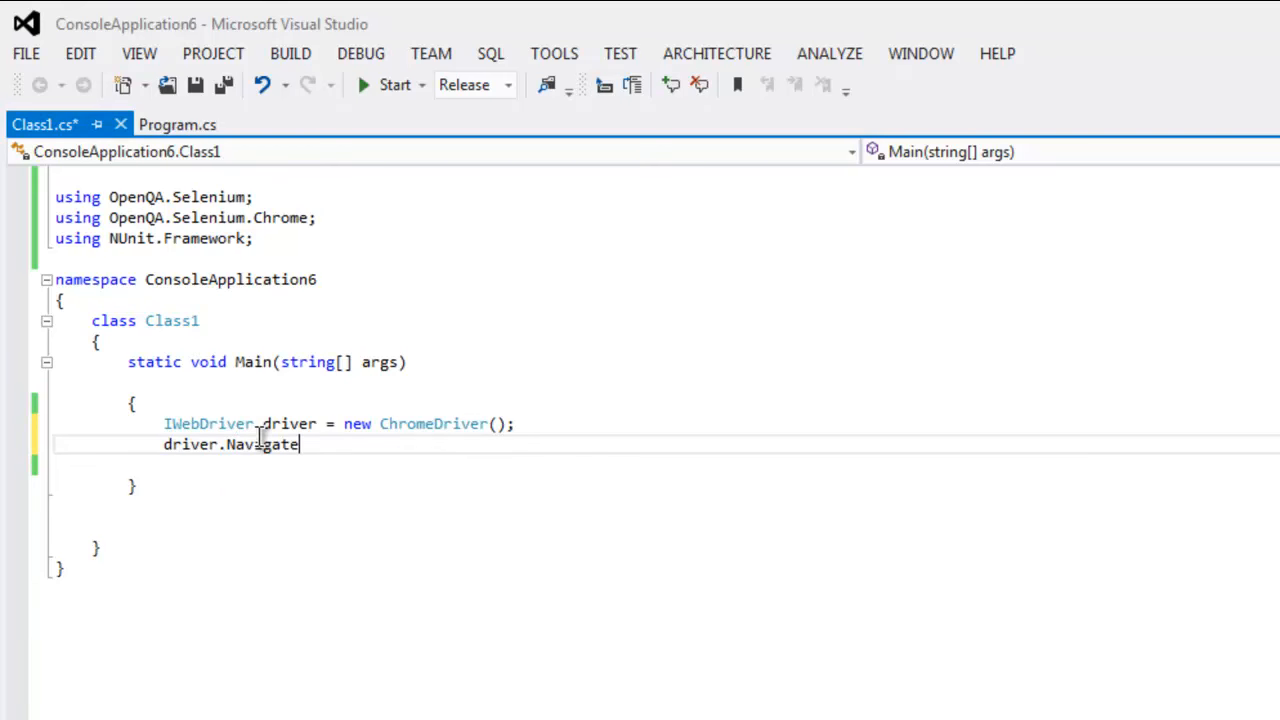
text(().Go)
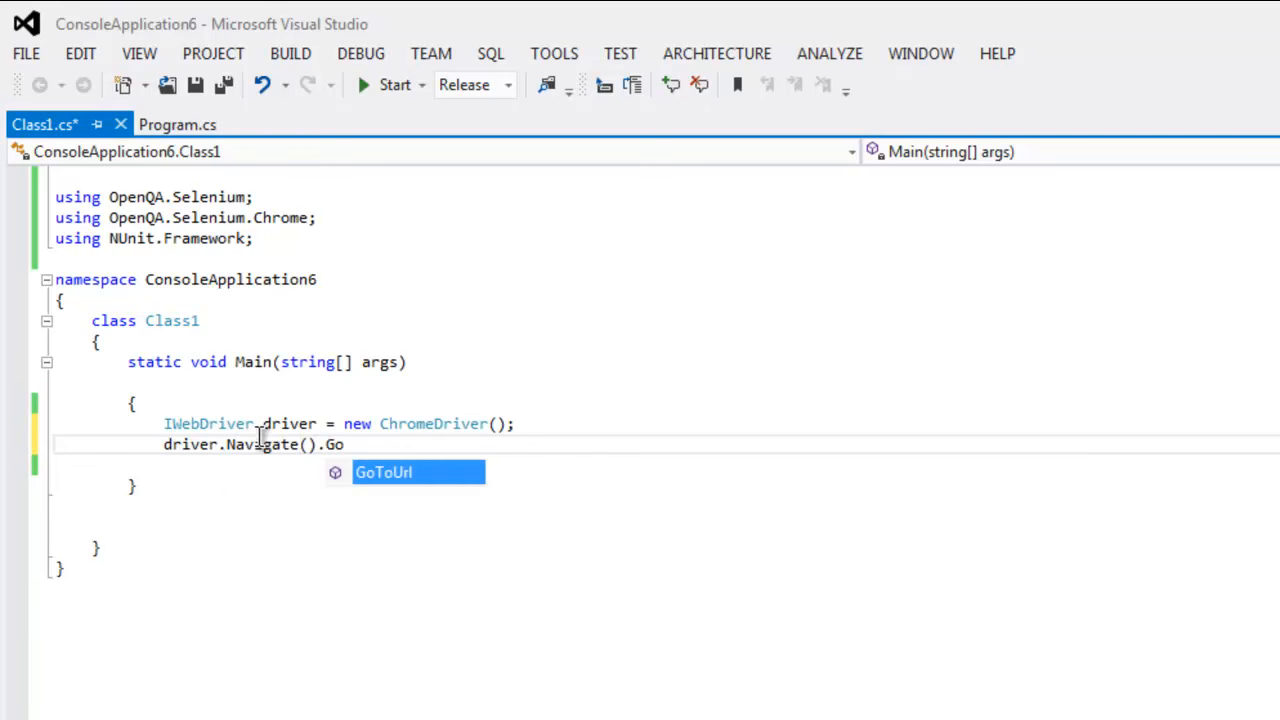
key(Tab)
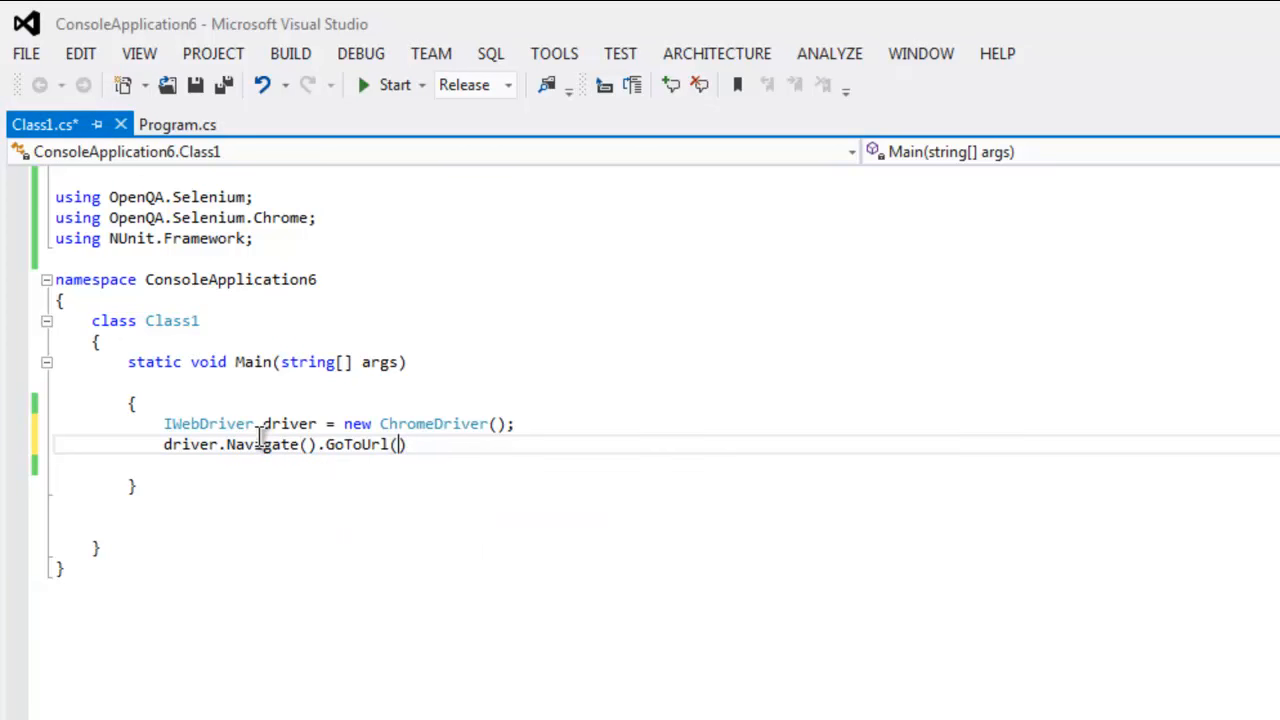
text("")
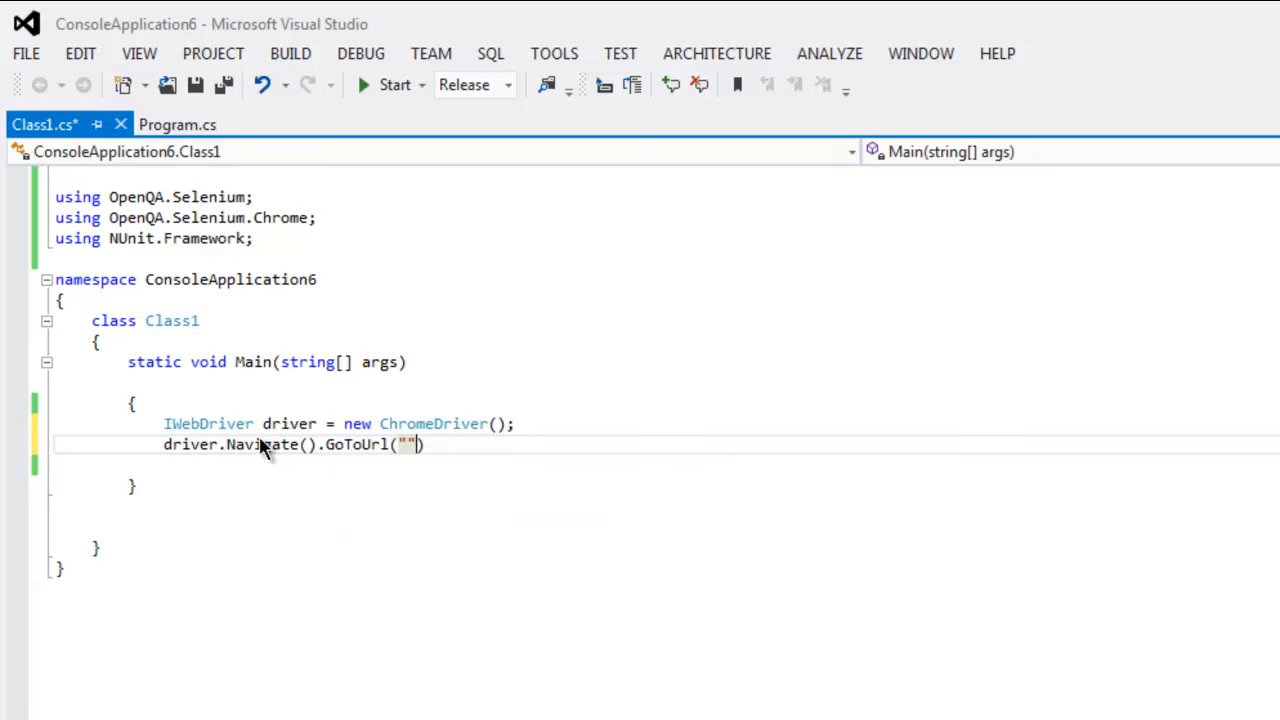
text(http://google.com)
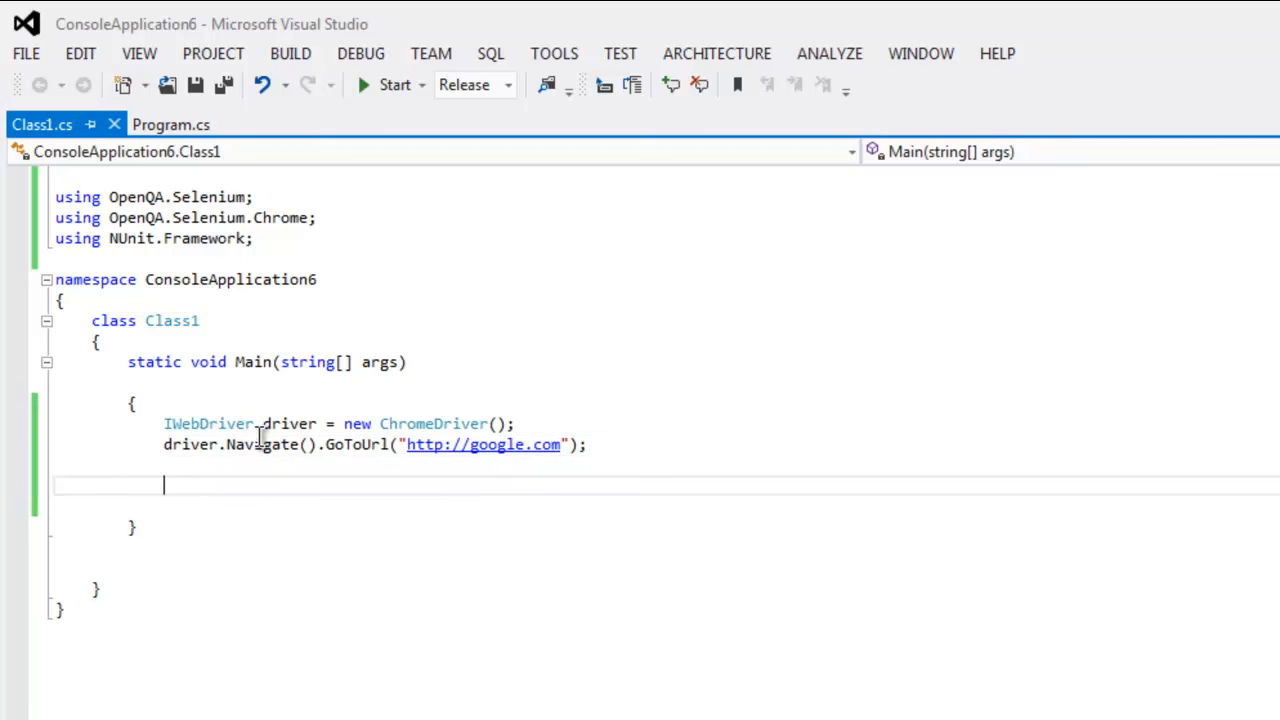
Add empty try and catch (Exception e) blocks followed by Console.Read().
text(try{)
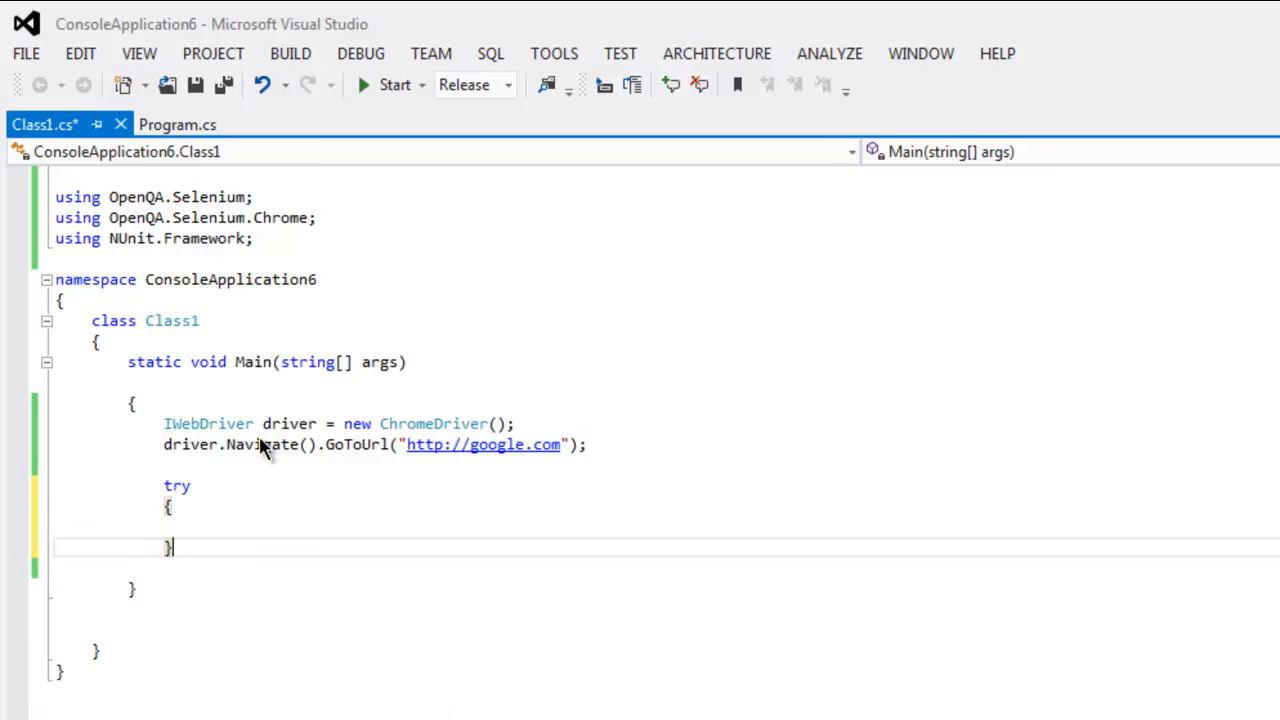
text(catch()
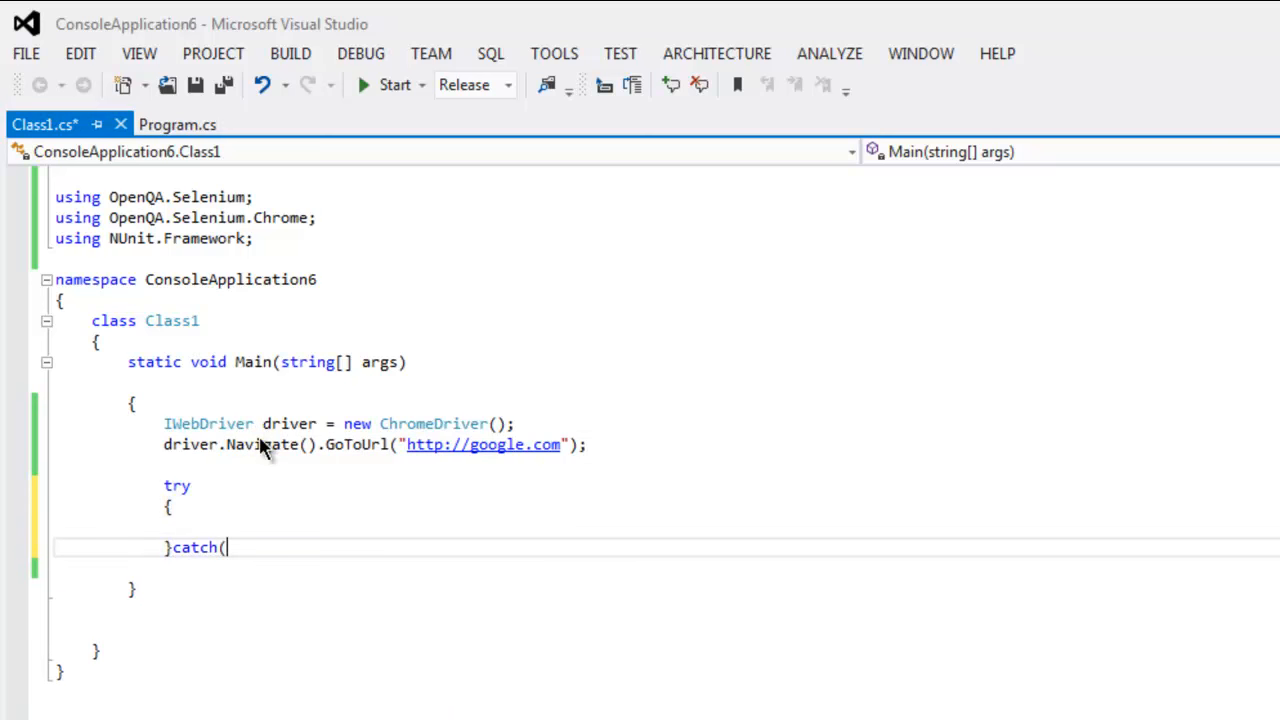
text(Exception e)
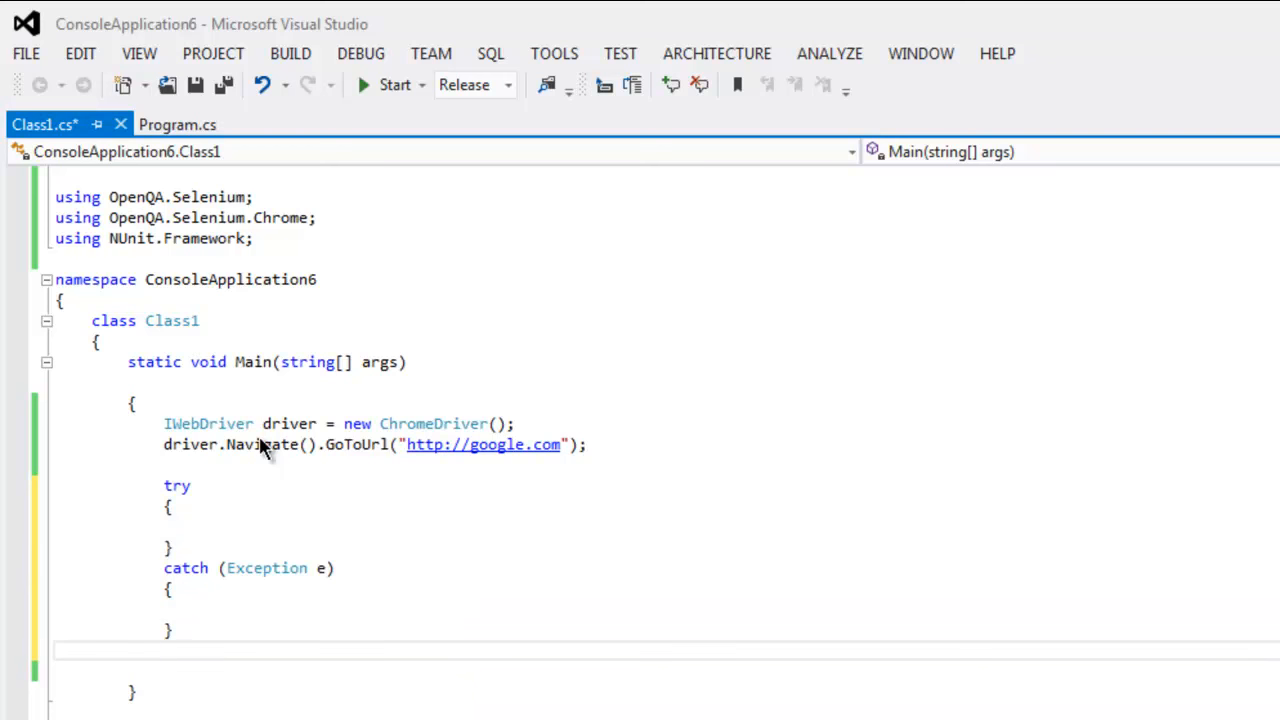
text(c)
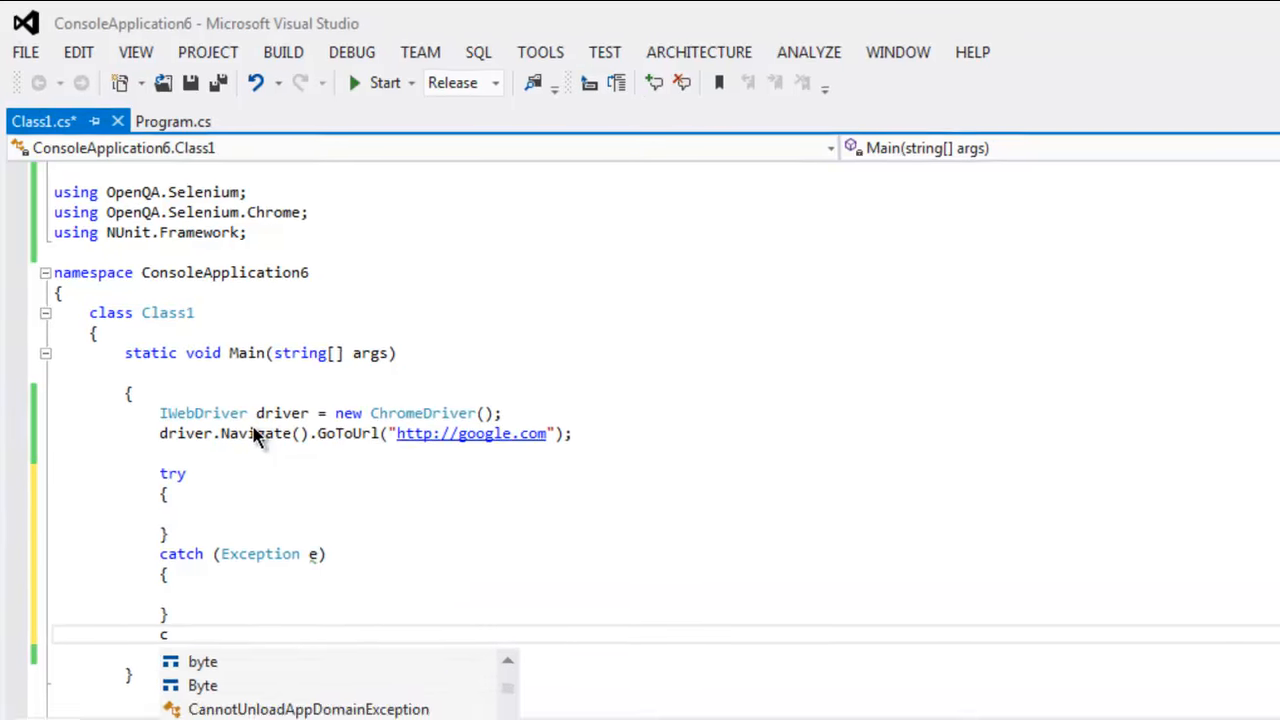
text(onsole.R)
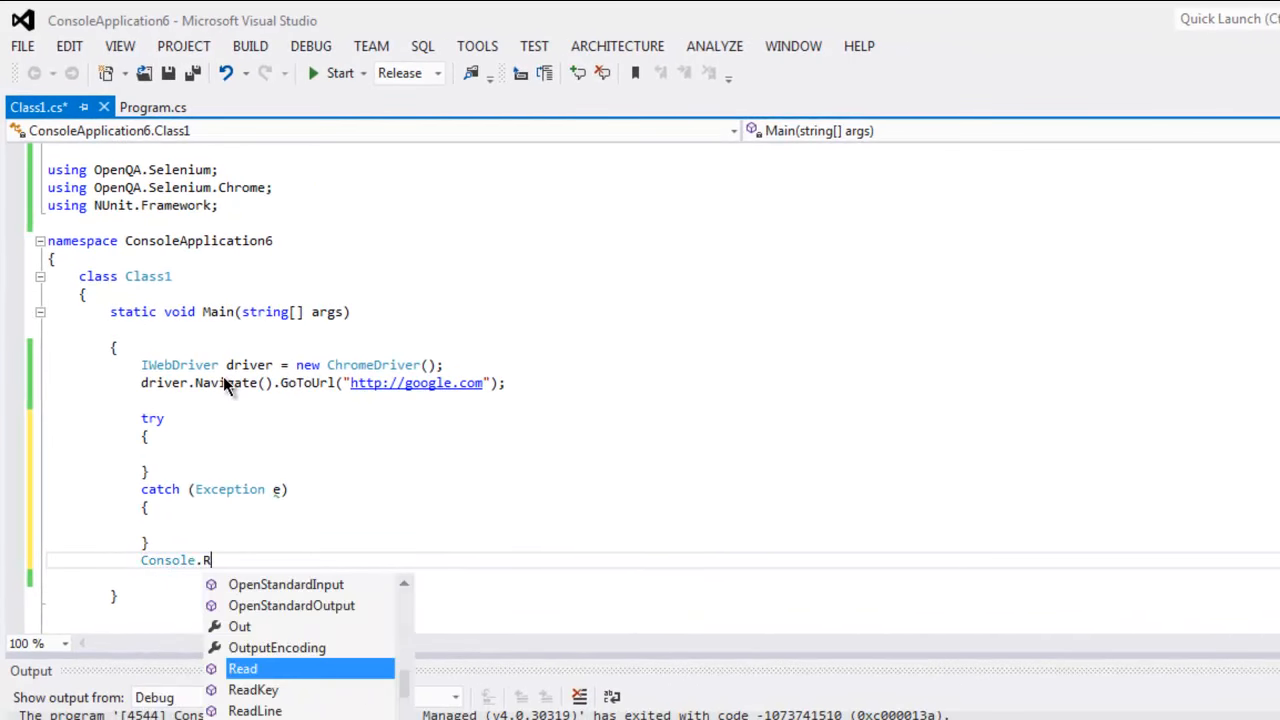
text(ead();)
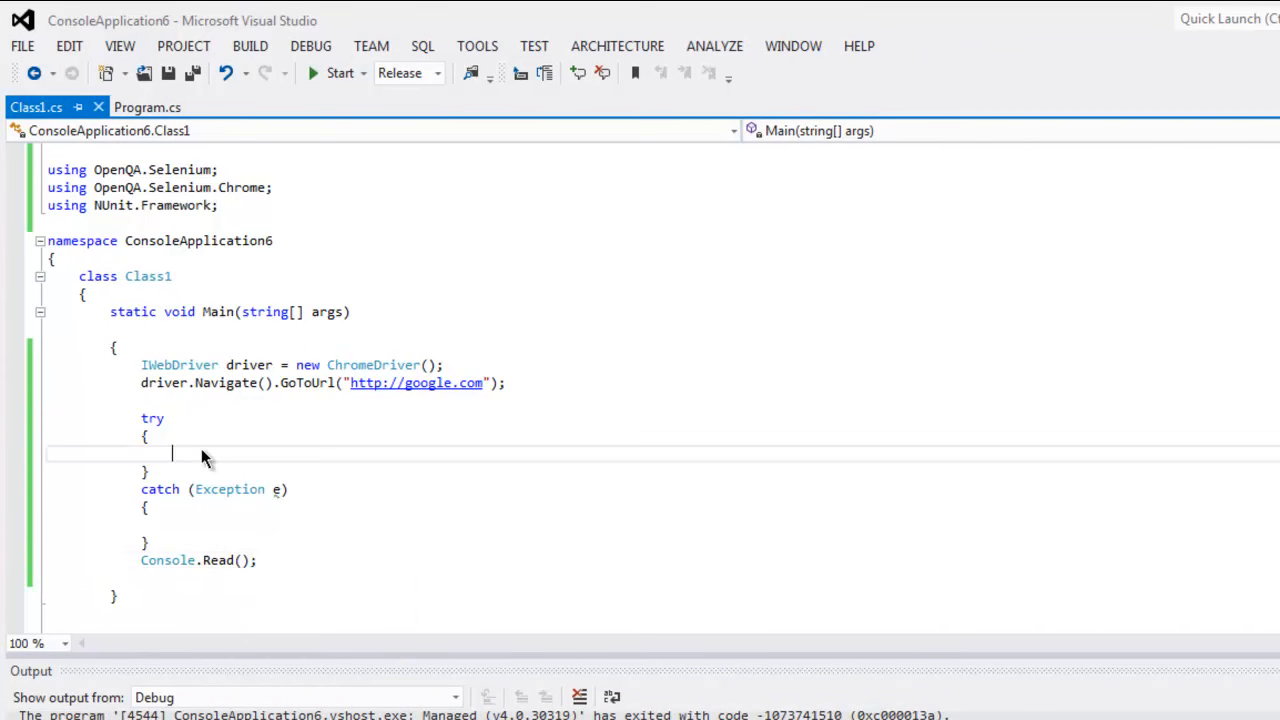
Write Assert.IsTrue(driver.FindElement(By.Id("hplogo")).Displayed); inside the try block.
text(Assert.I)
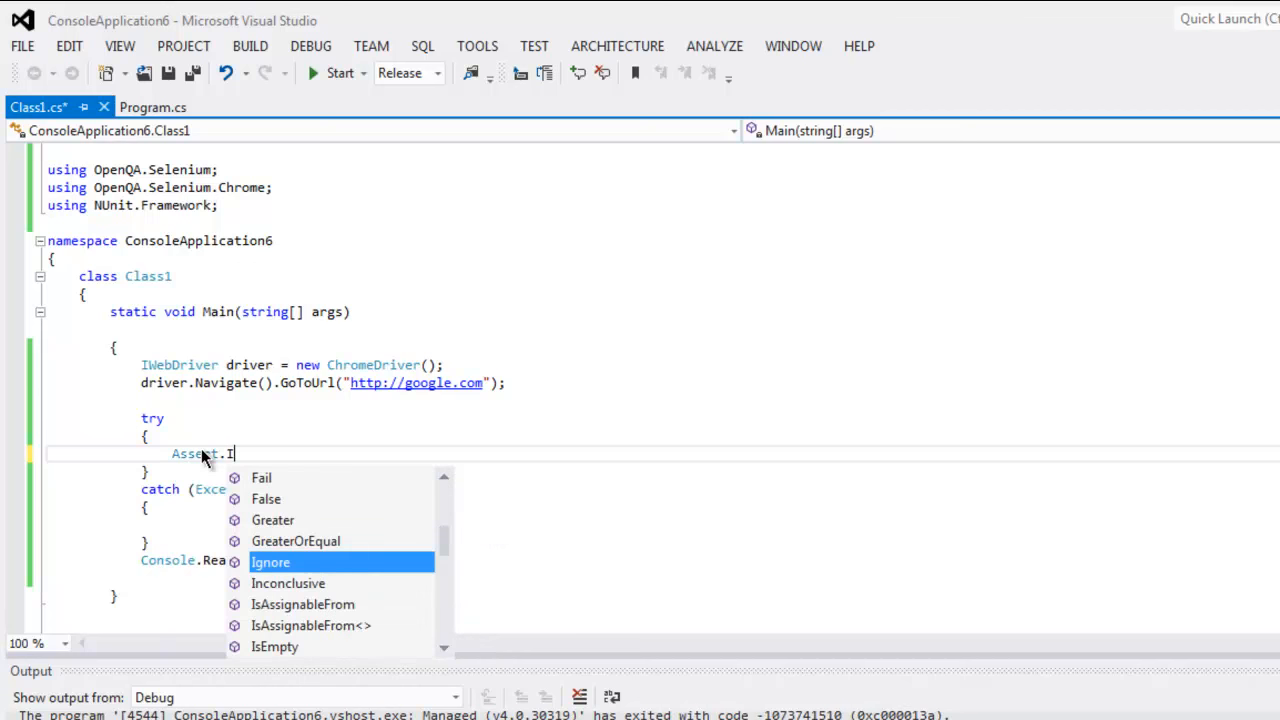
text(s)
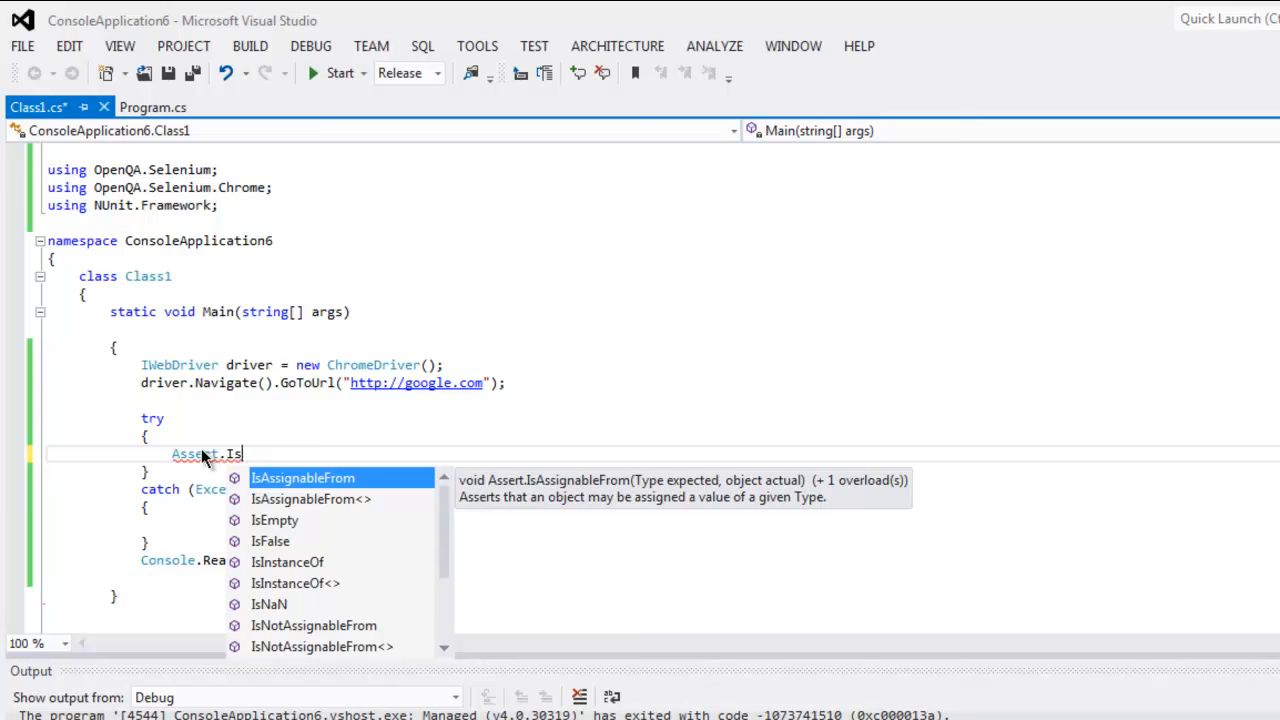
text(True())
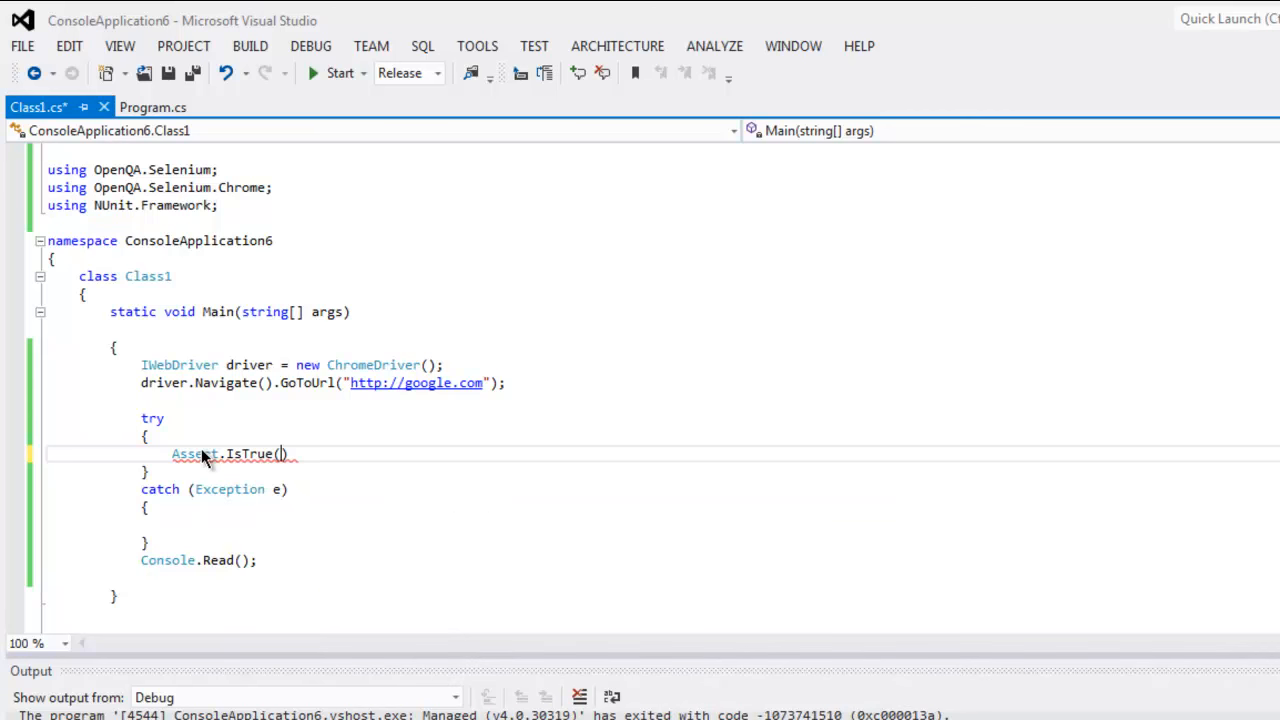
text(driver.FindElement)
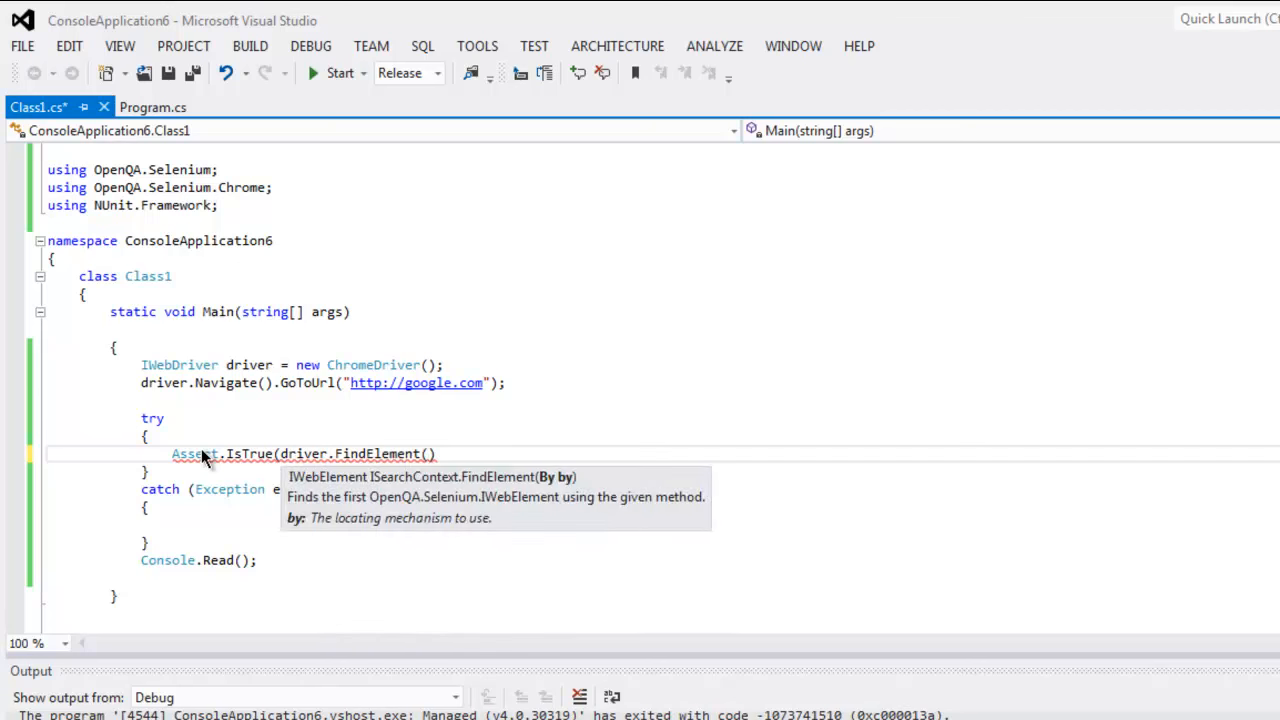
text(())
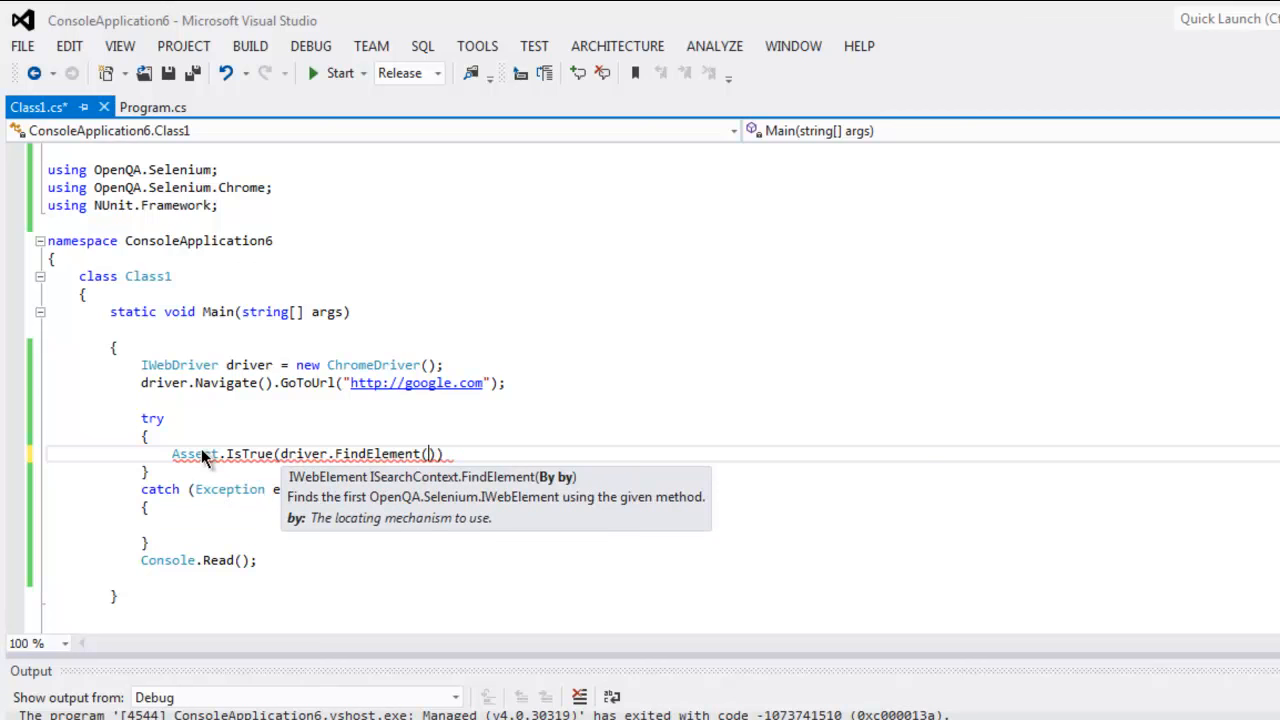
text(By.Id()
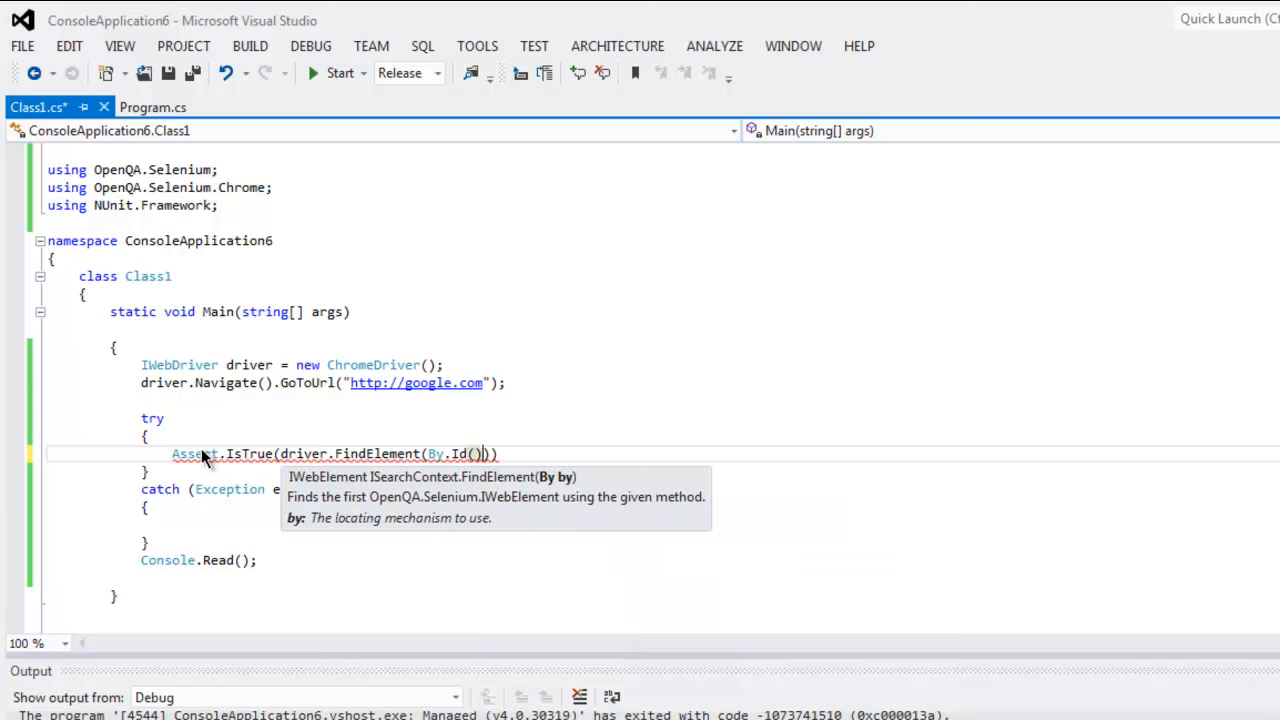
text("")
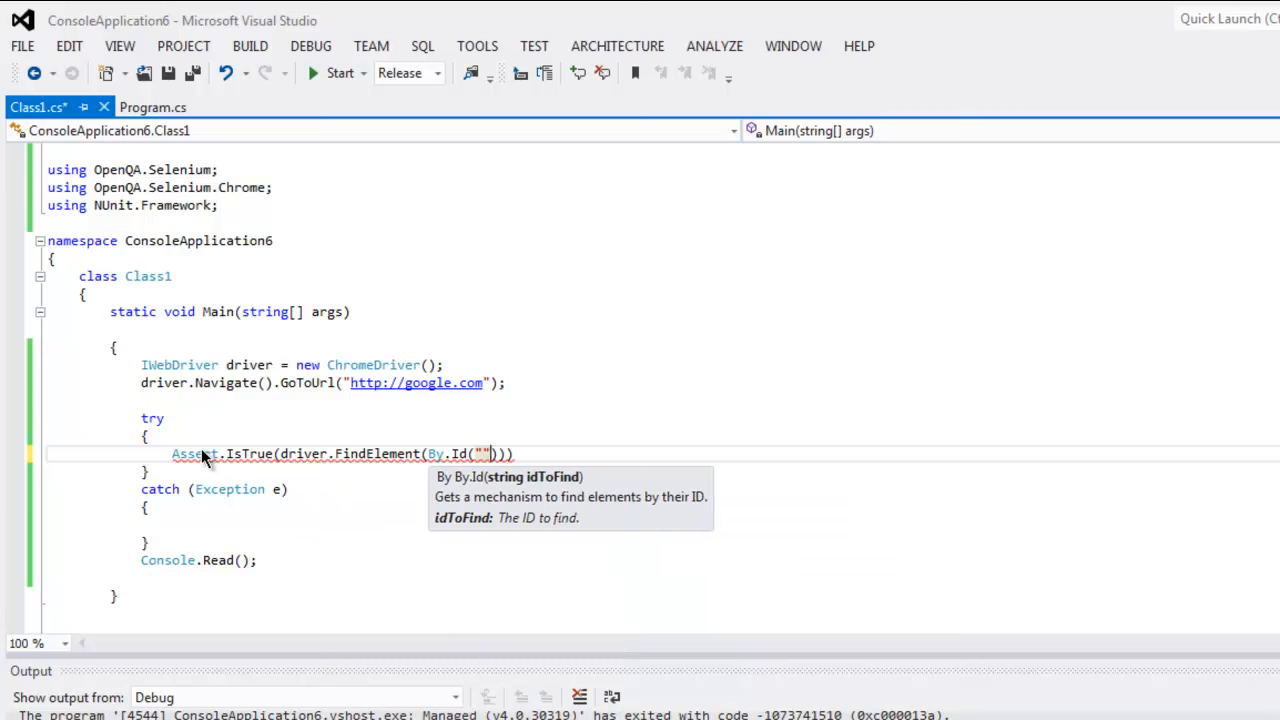
text(ht)
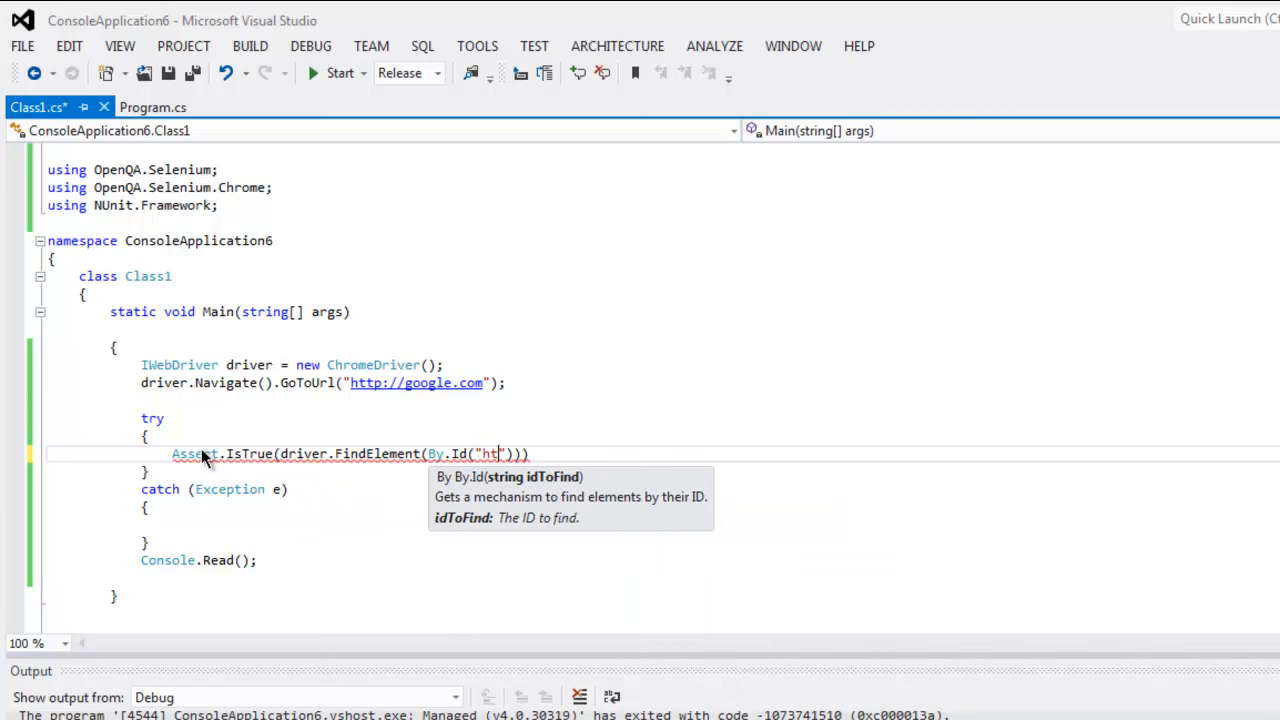
text(plogo)
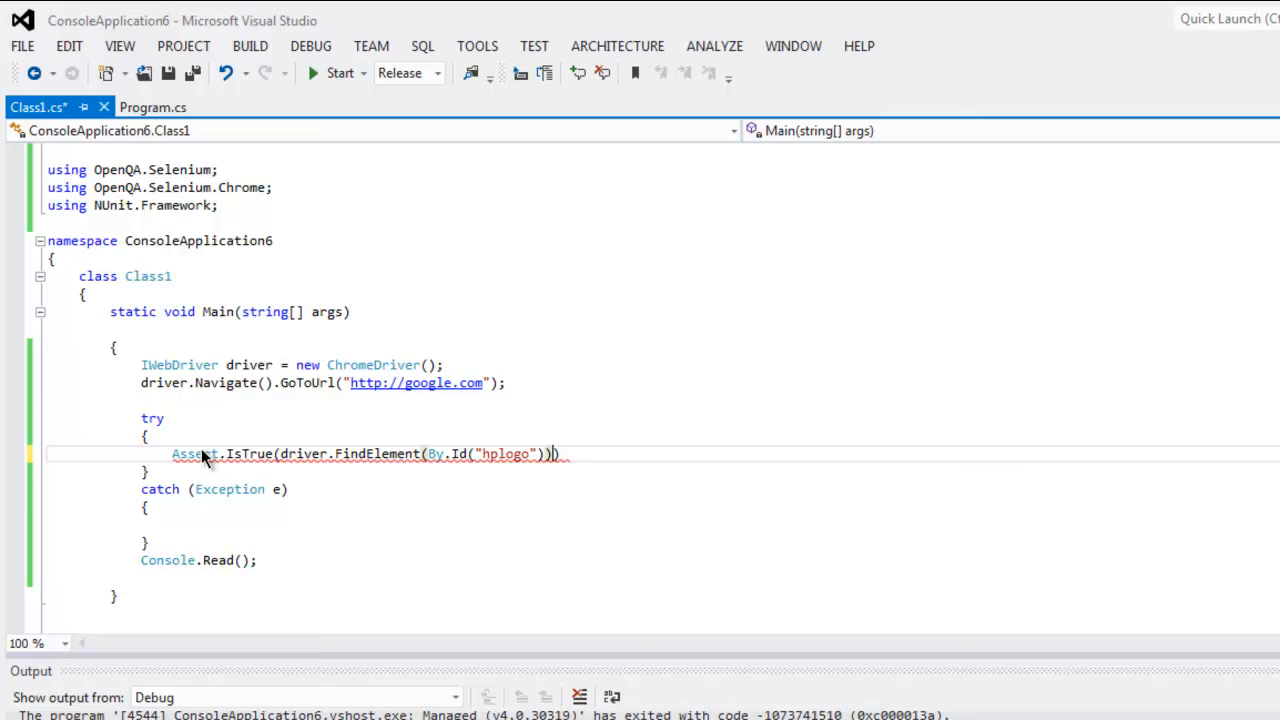
text(.)
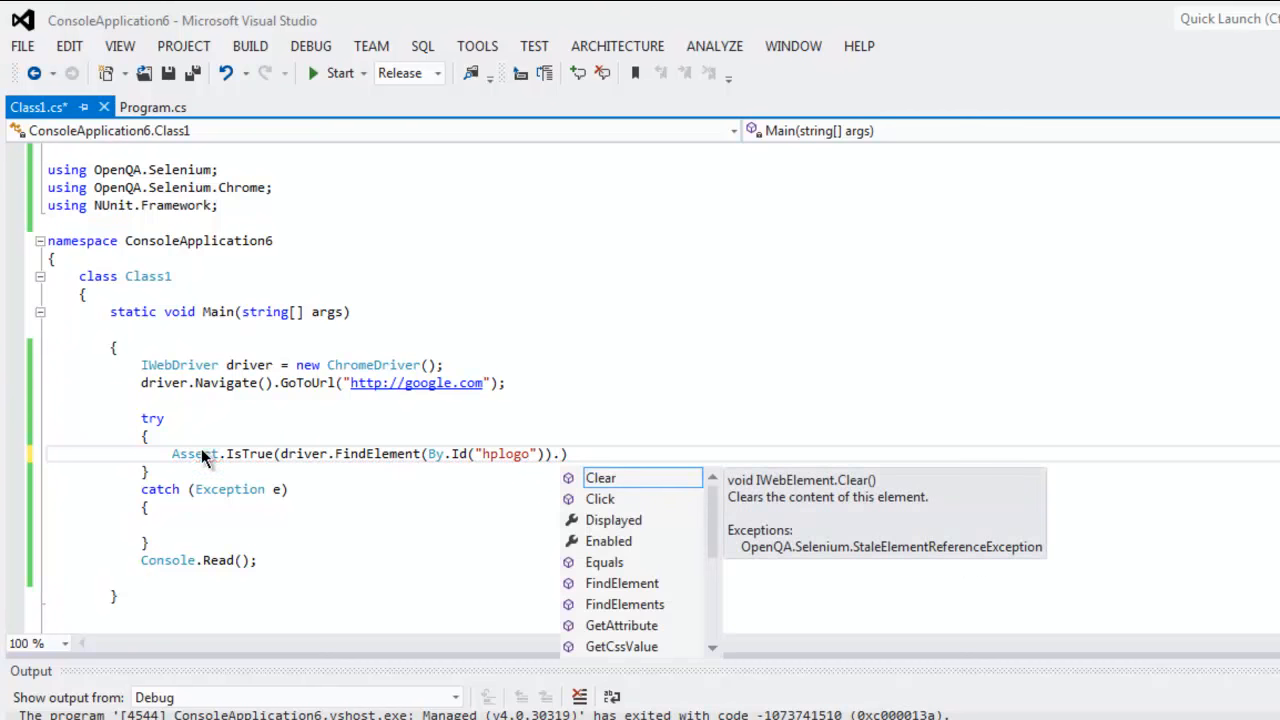
text(Displayed)
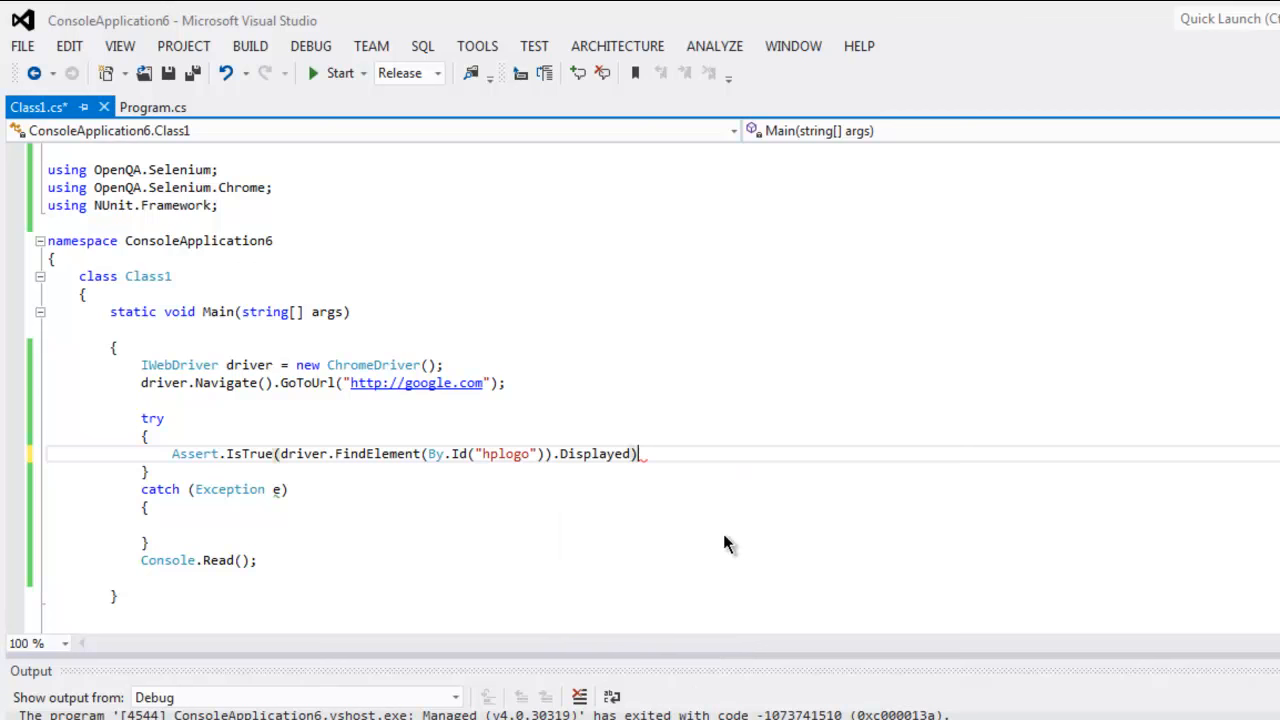
text(;)
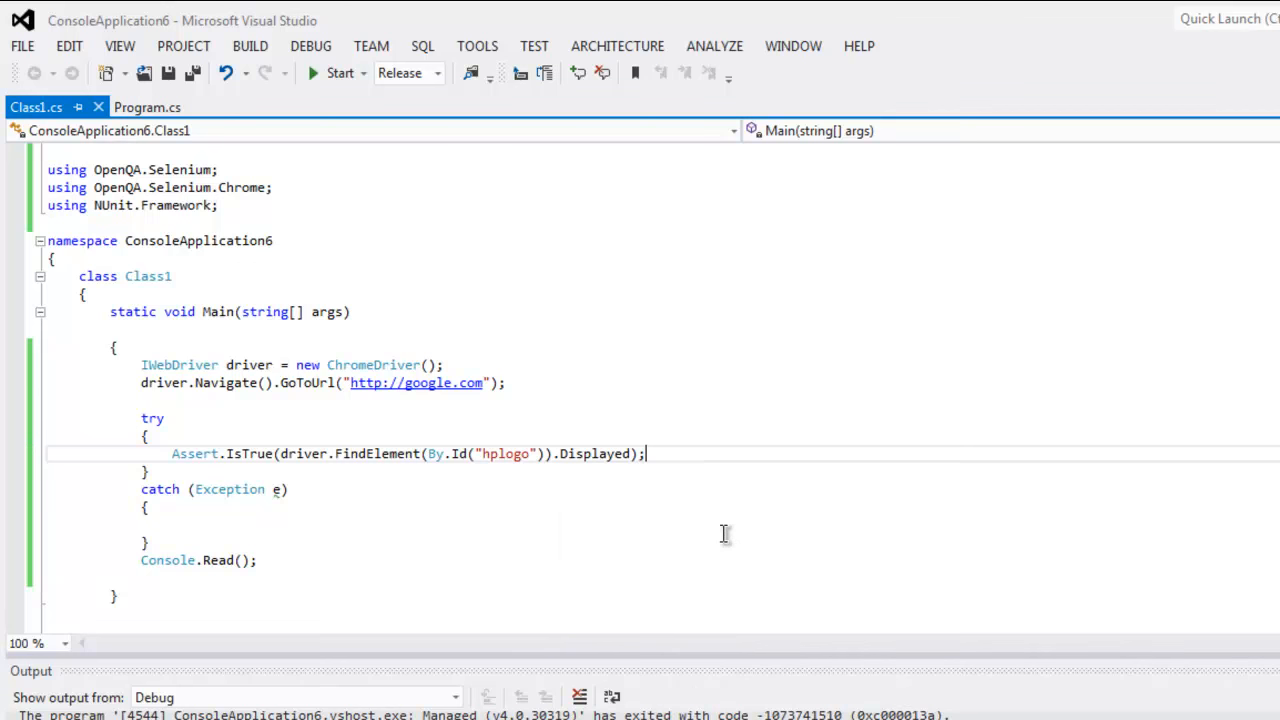
Print "image present" in the try block and the exception e in the catch block.
key(enter)
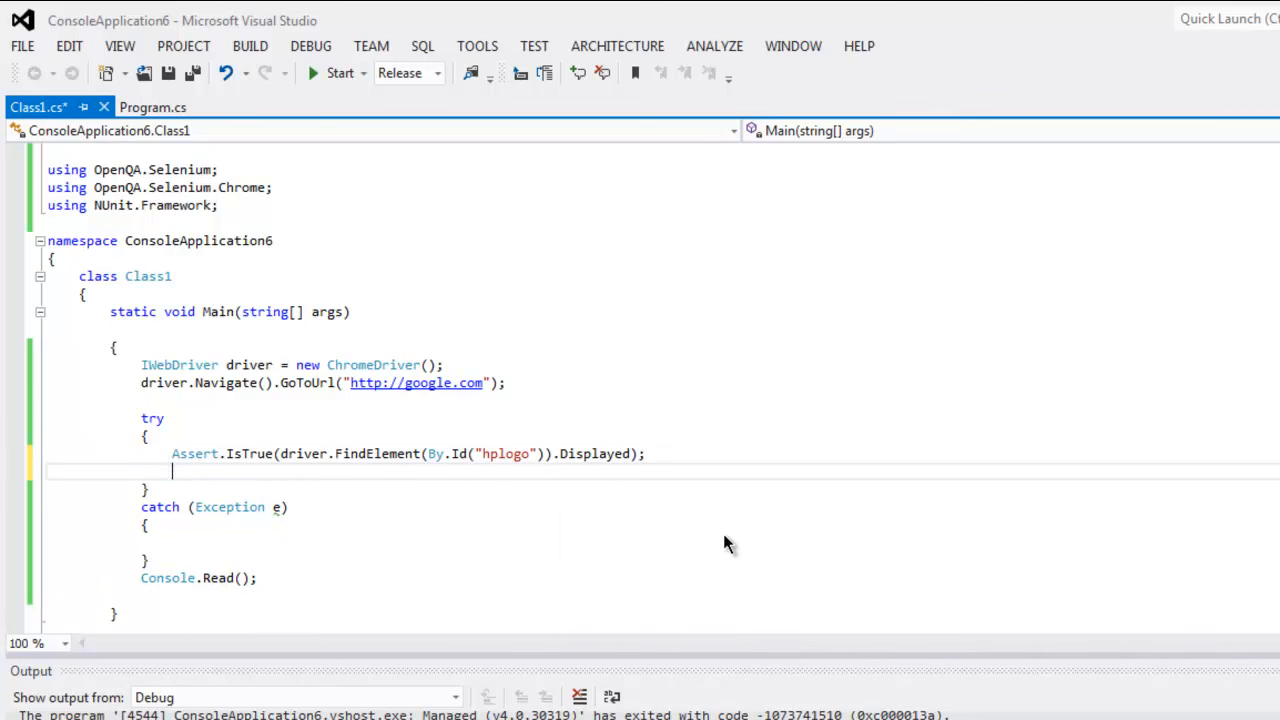
text(Console.Write(")
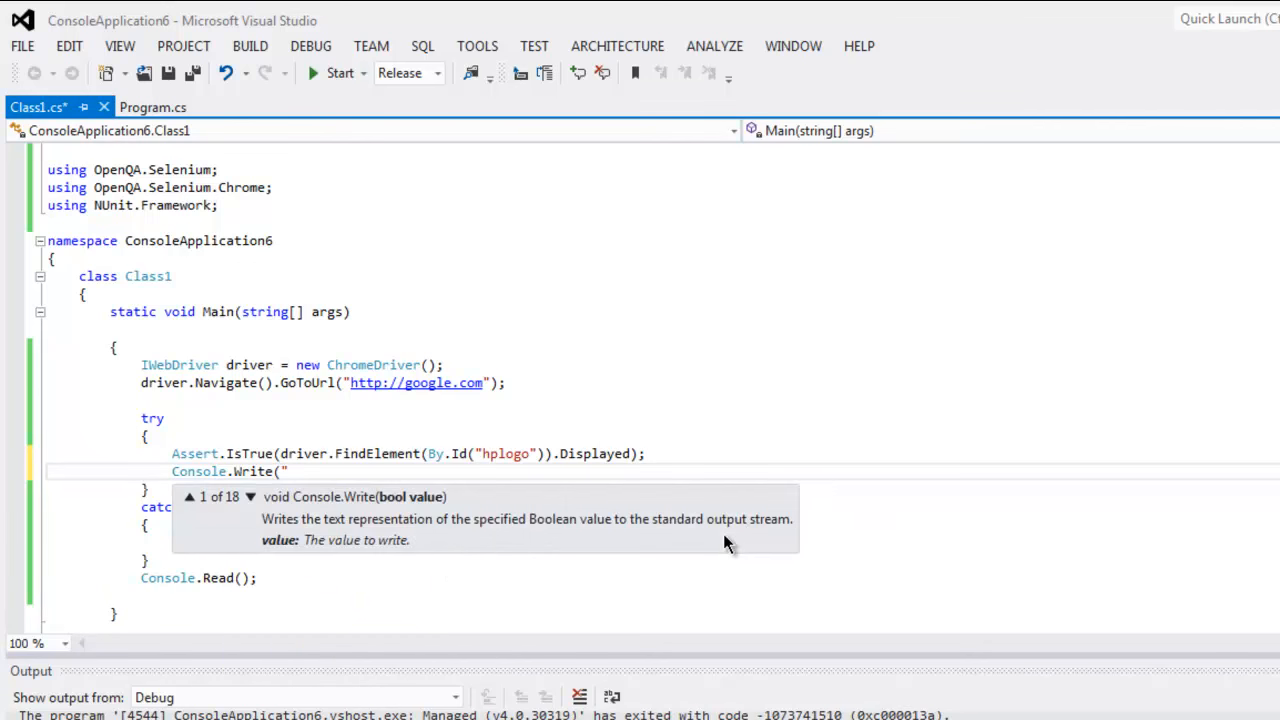
text(image present");)
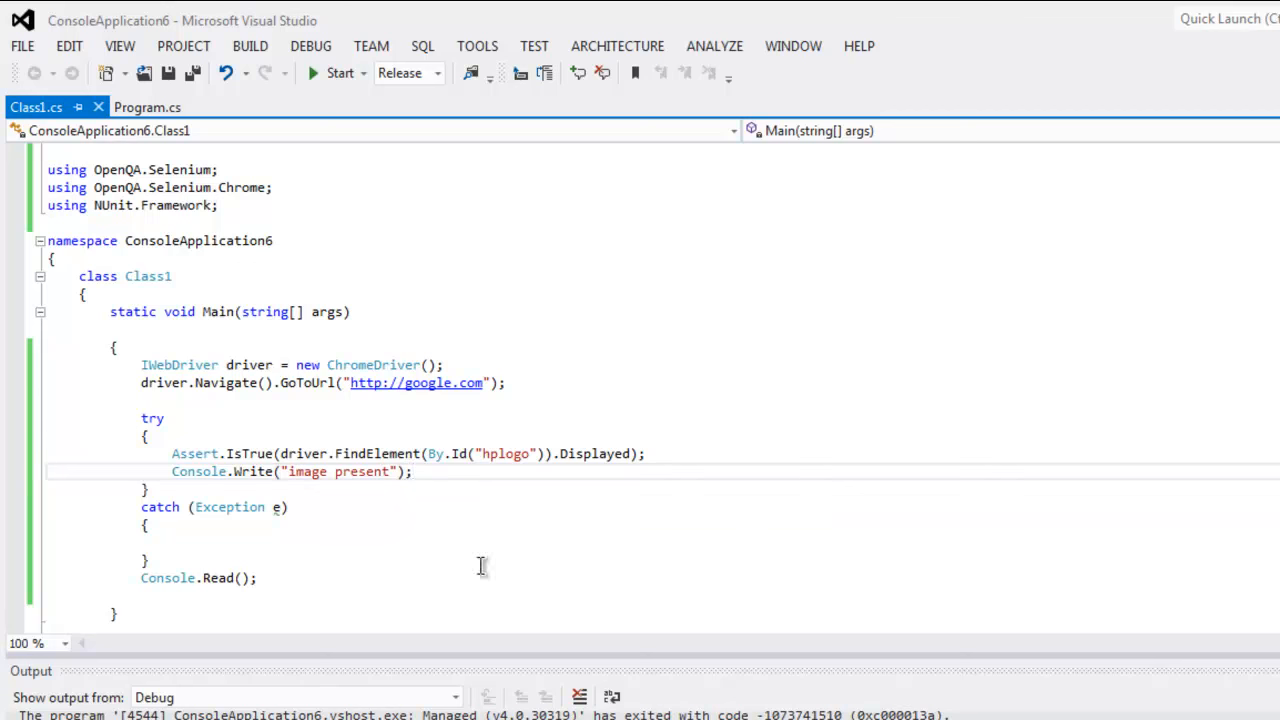
text(c)
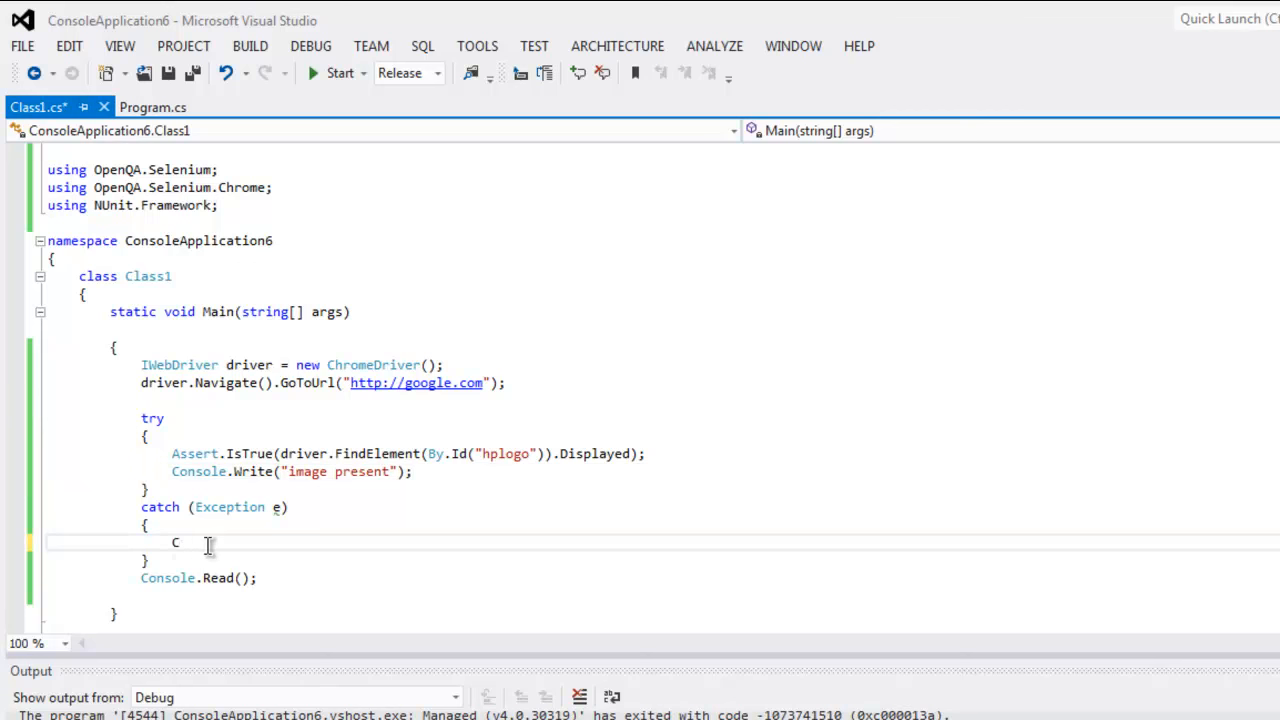
text(onsole.)
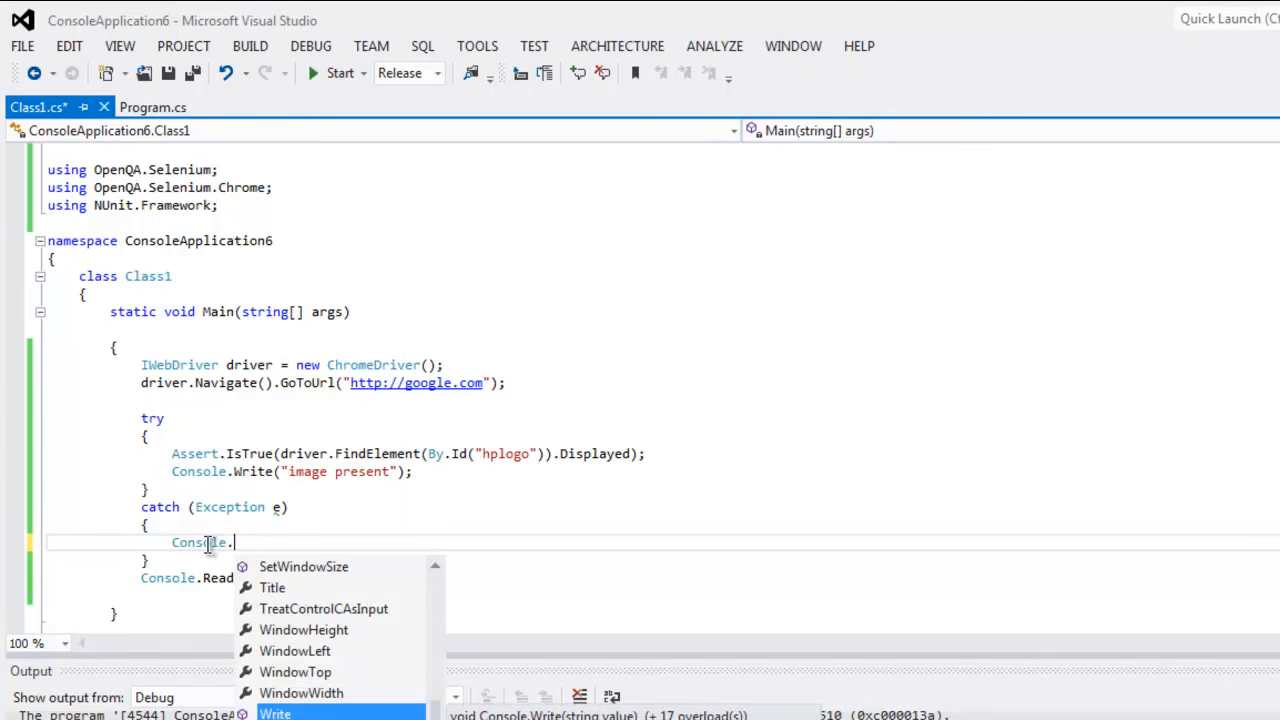
text(Write)
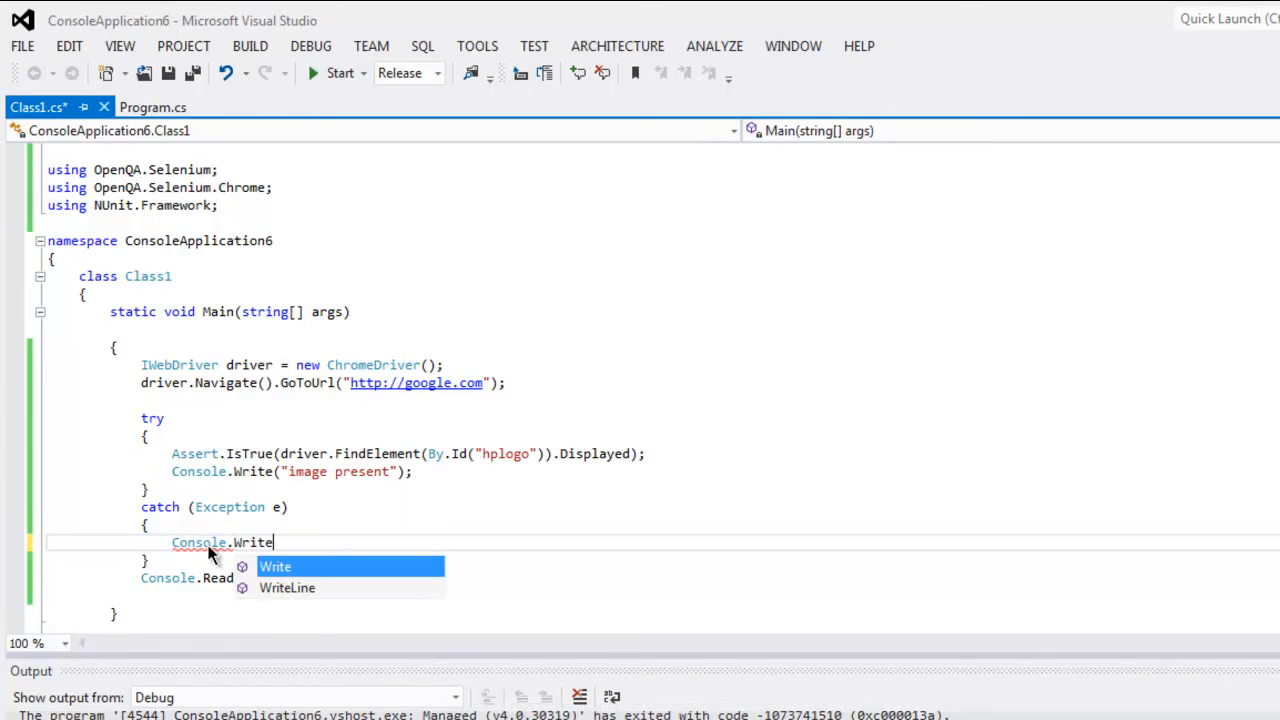
text((e);)
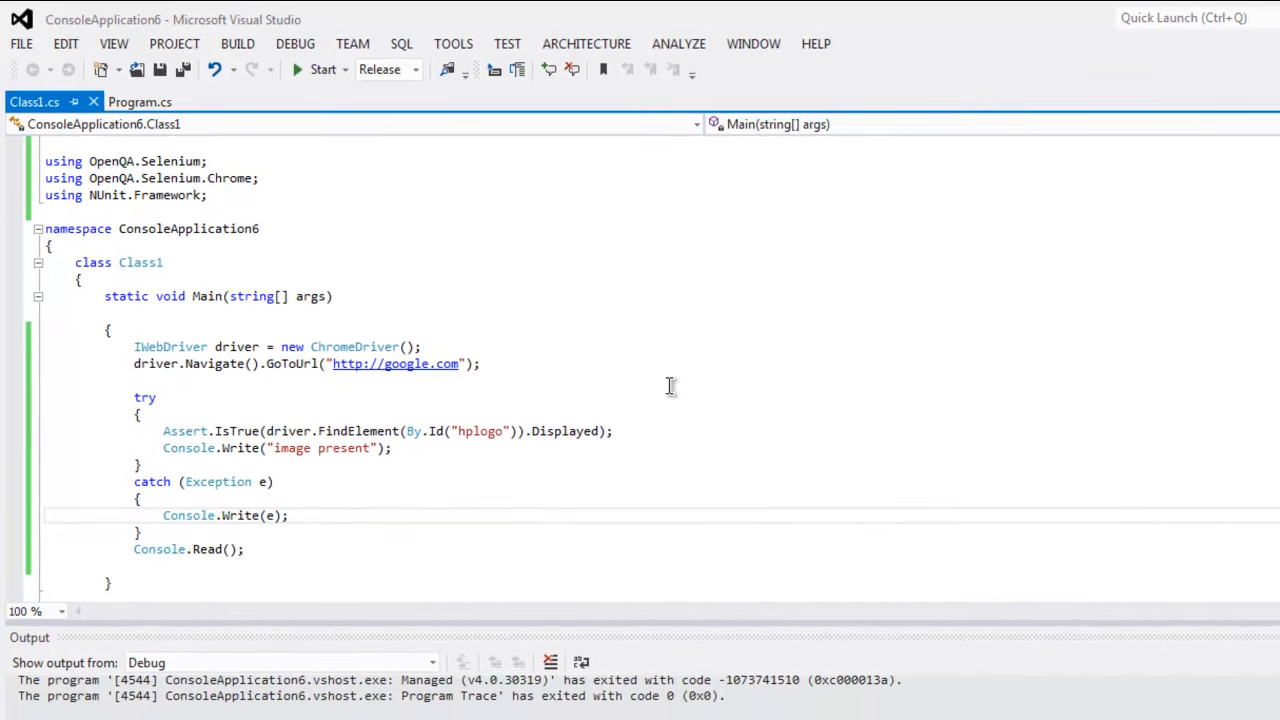
mouse_move(525, 237)
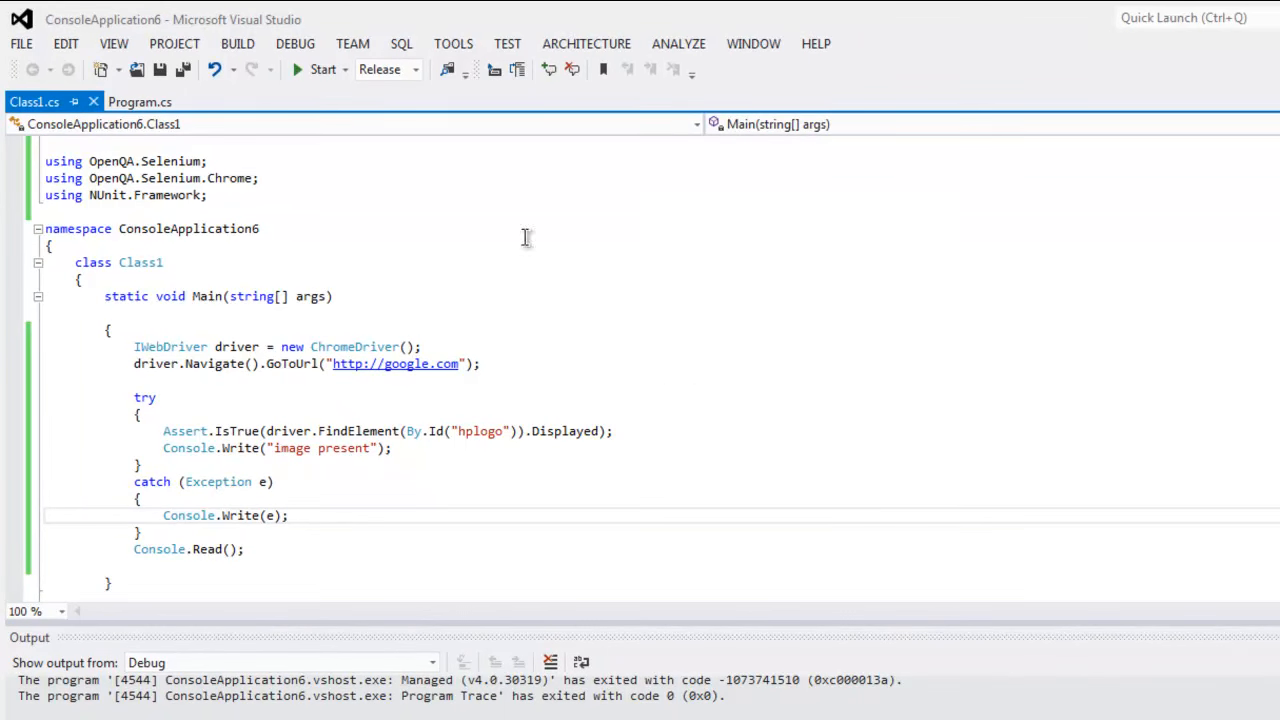
mouse_move(297, 69)
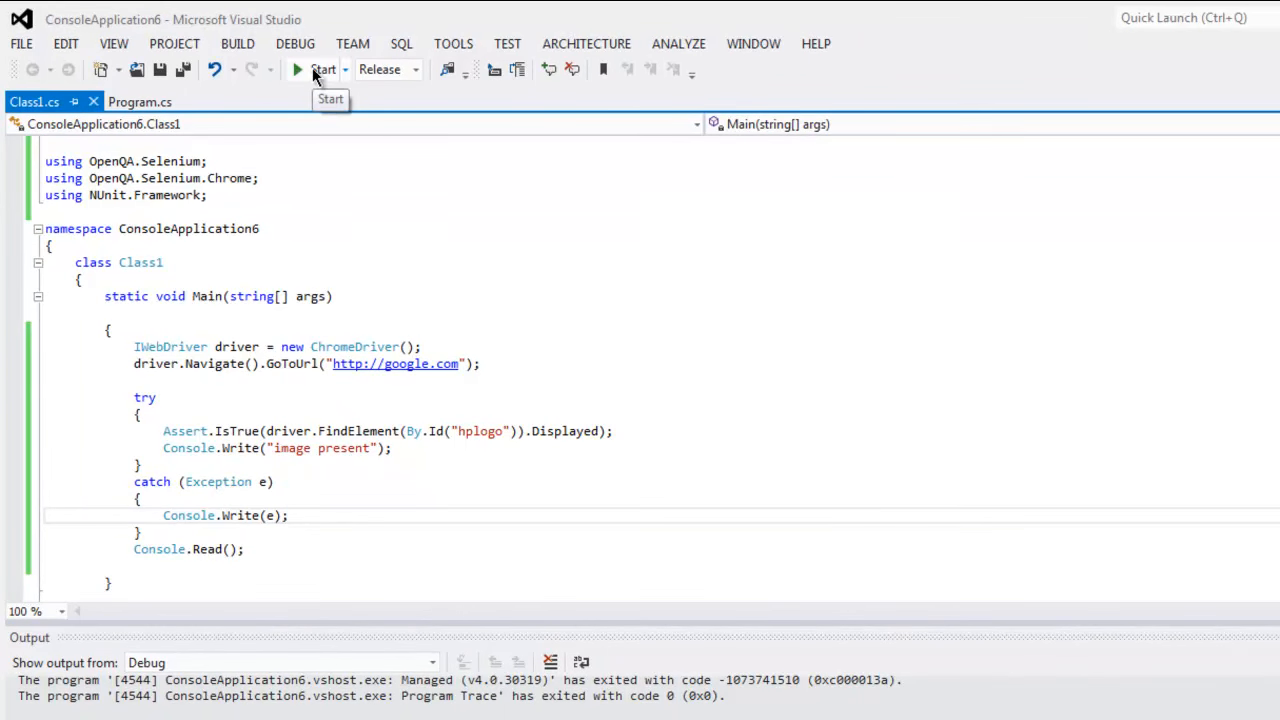
Build and run the program, letting Chrome load google.com and print "image present".
click(322, 69)
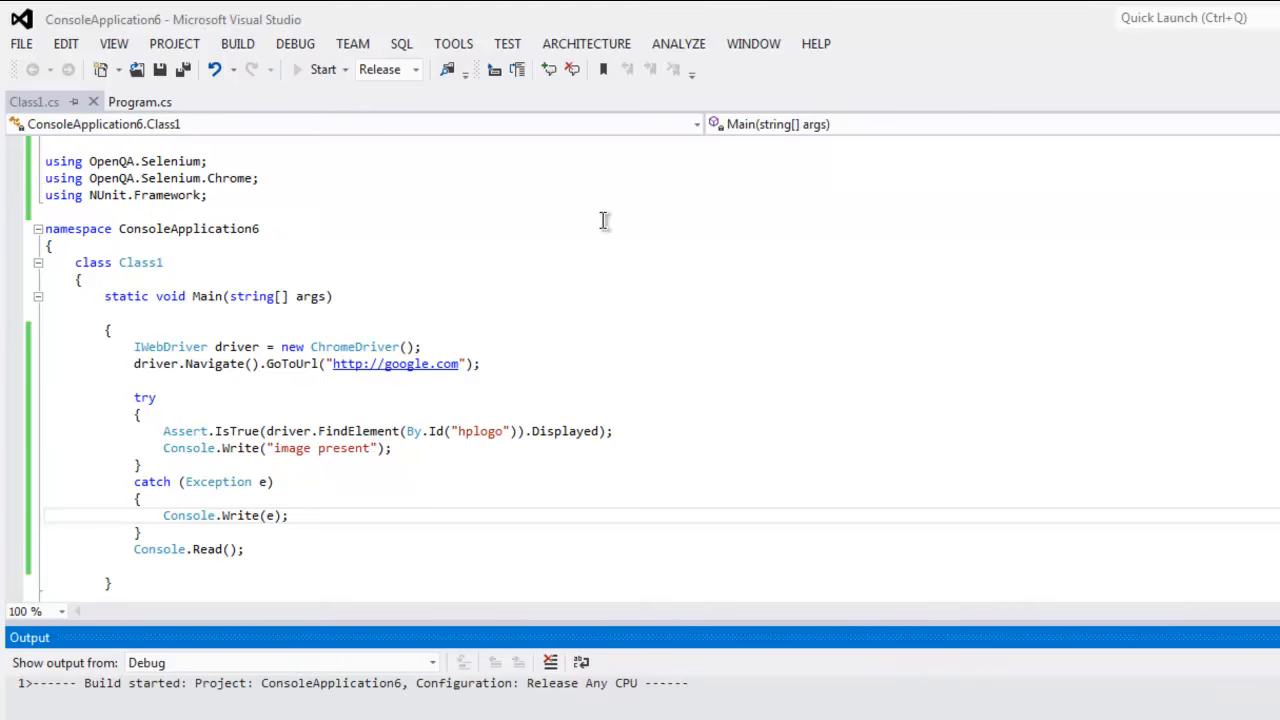
click(322, 69)
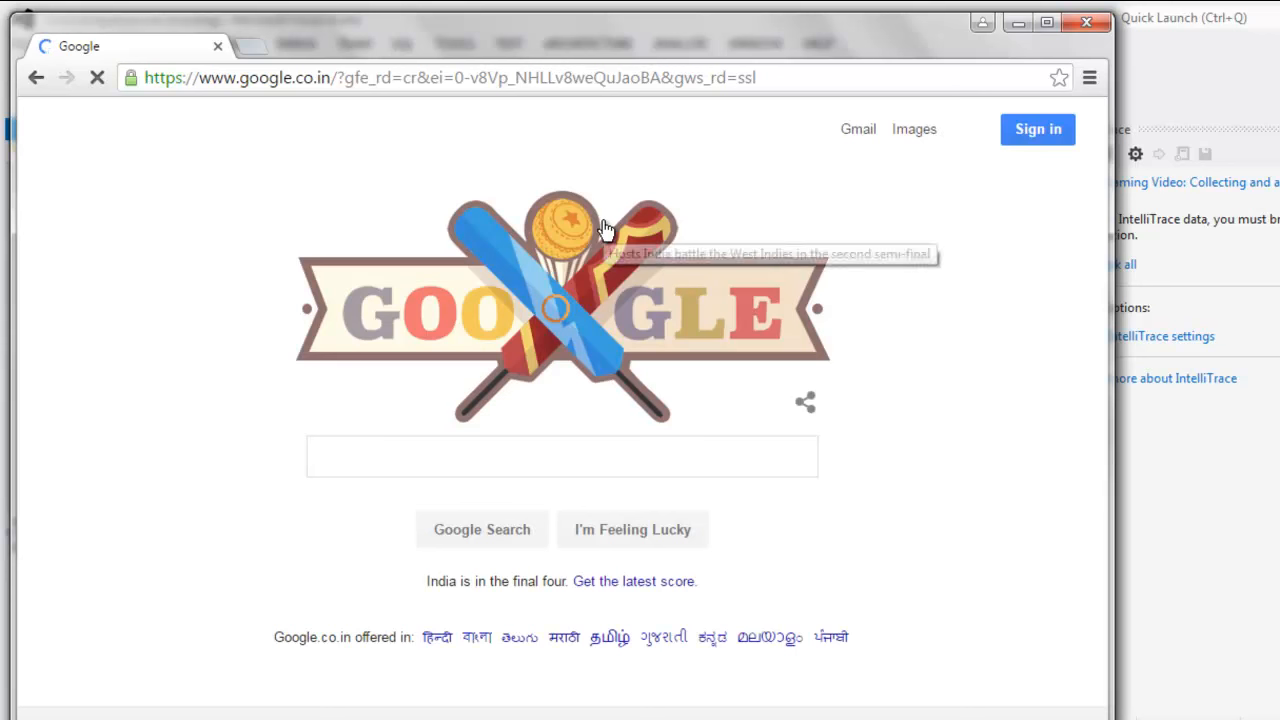
click(562, 456)
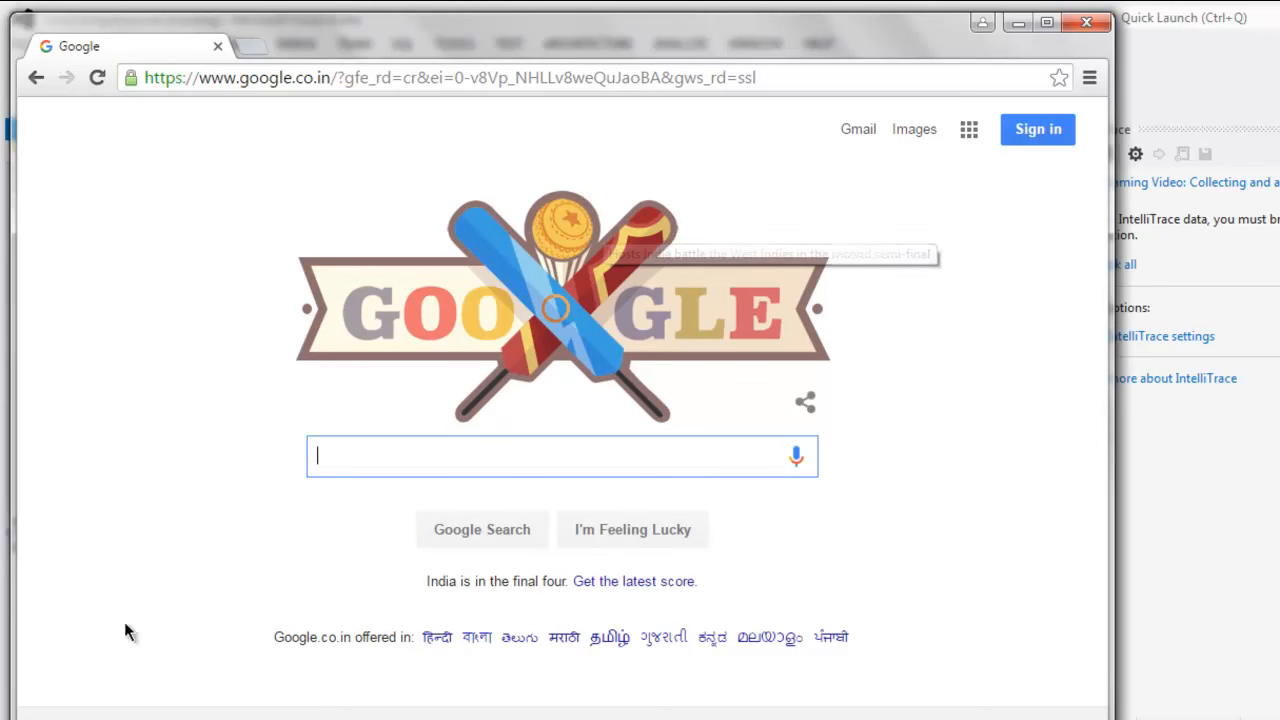
mouse_move(418, 322)
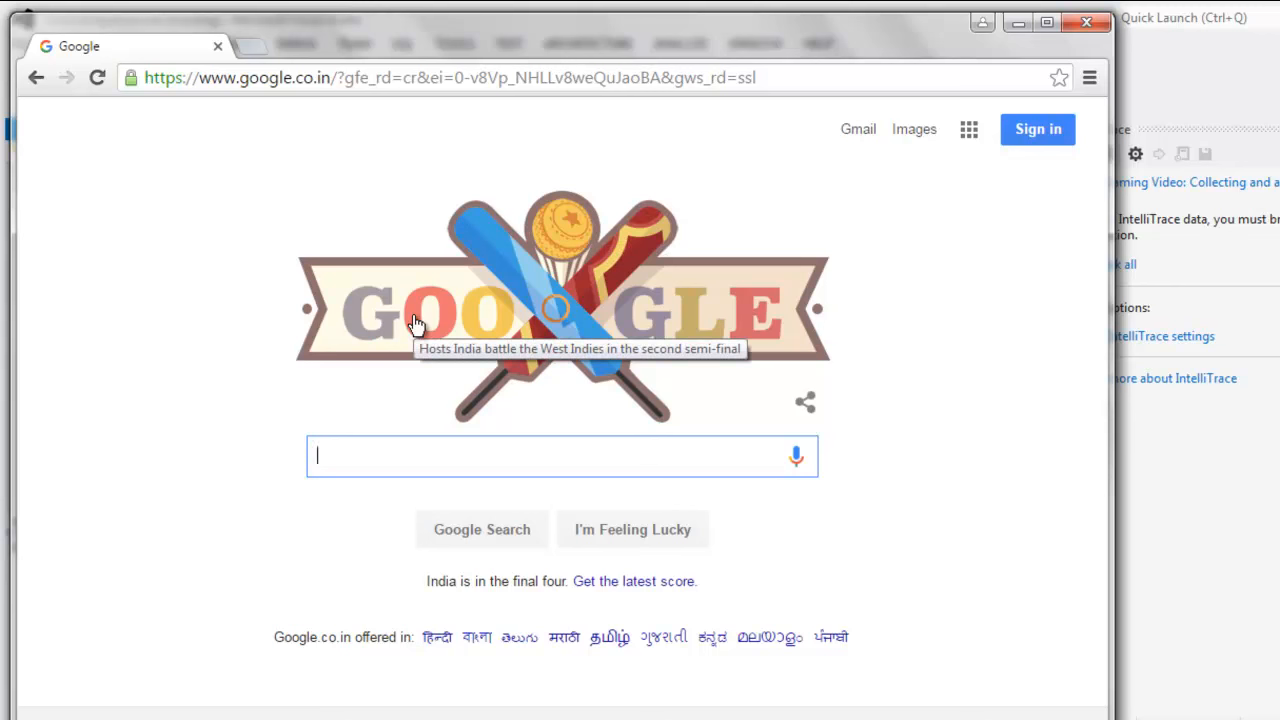
mouse_move(475, 278)
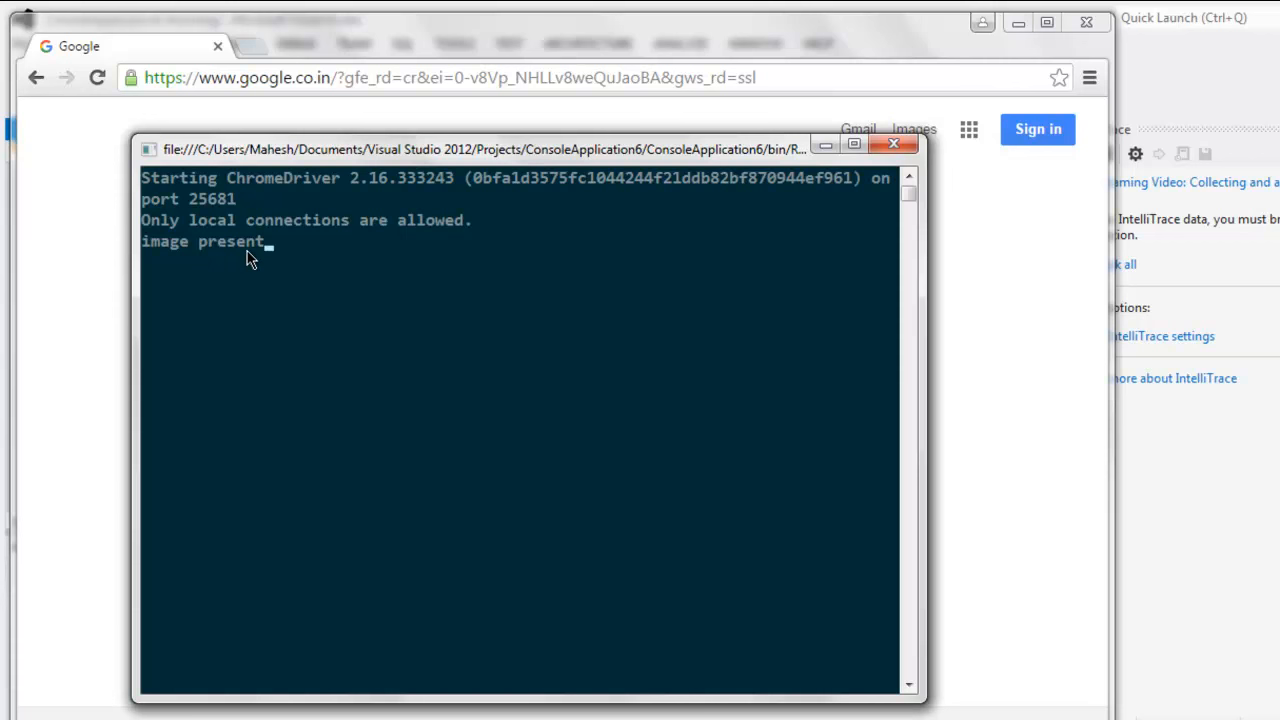
mouse_move(212, 220)
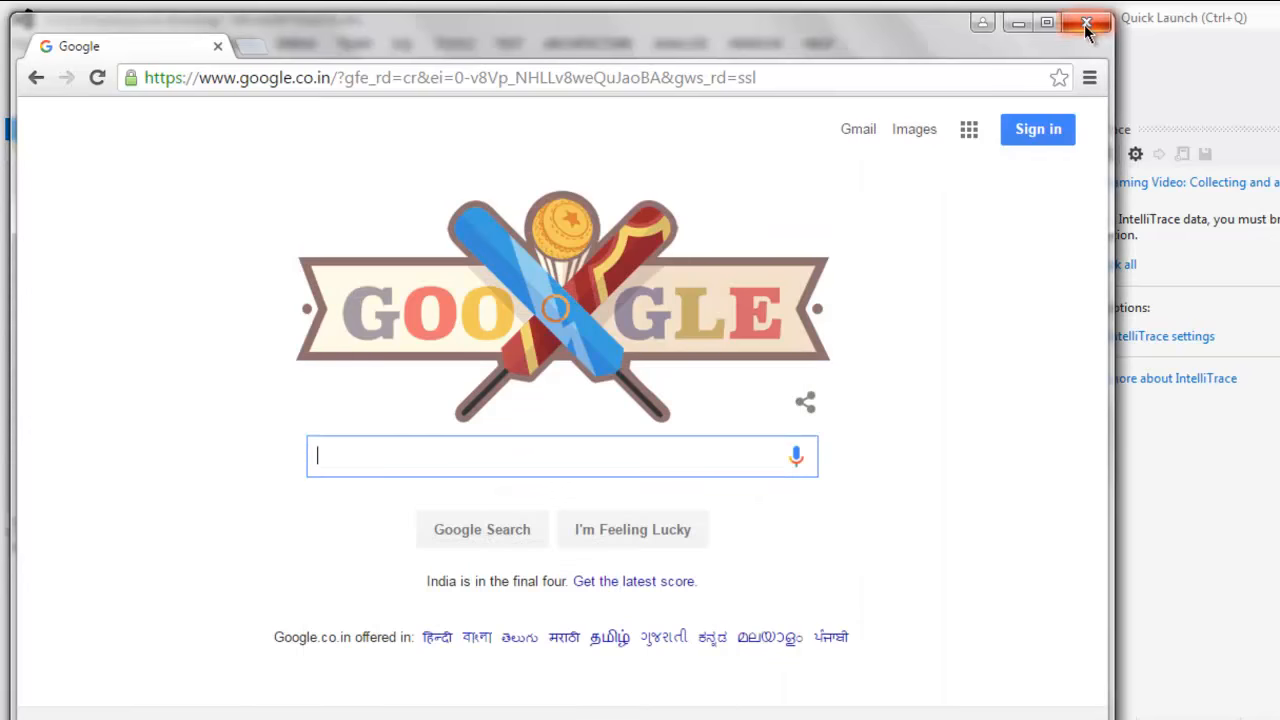
Close the test's Chrome window and change the element id to hplogo2.
click(1086, 22)
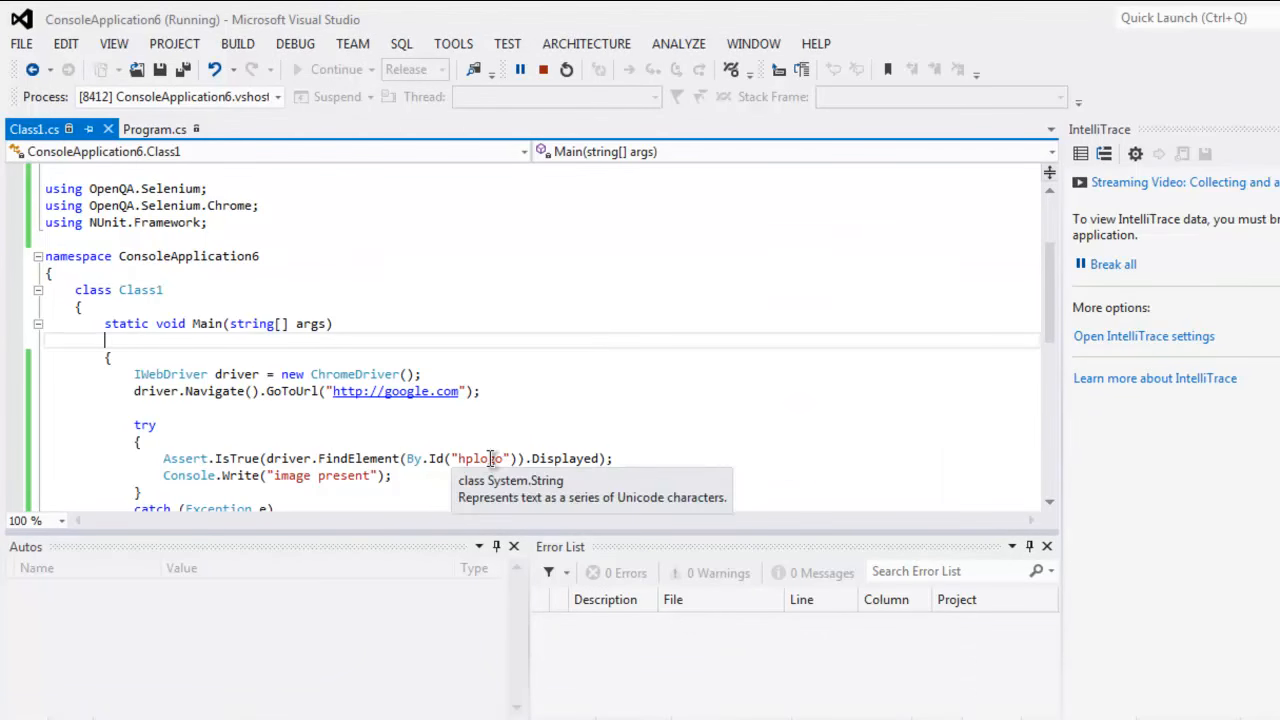
mouse_move(658, 420)
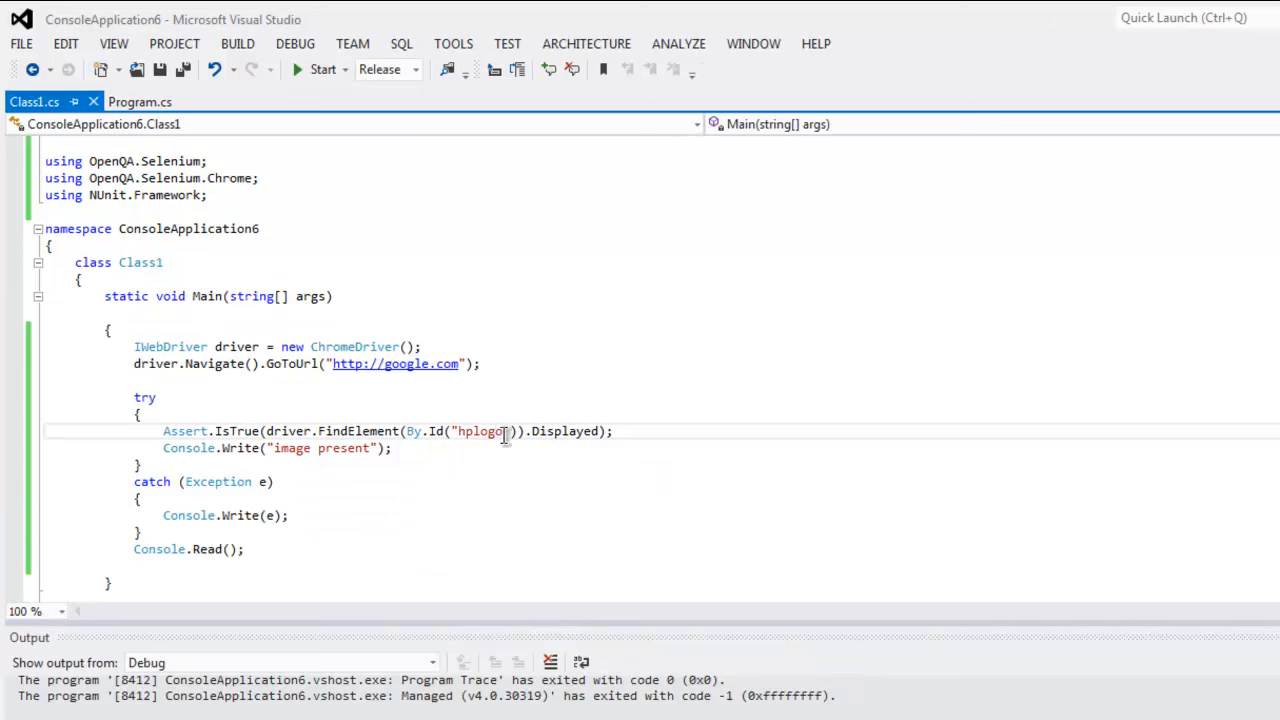
text(2)
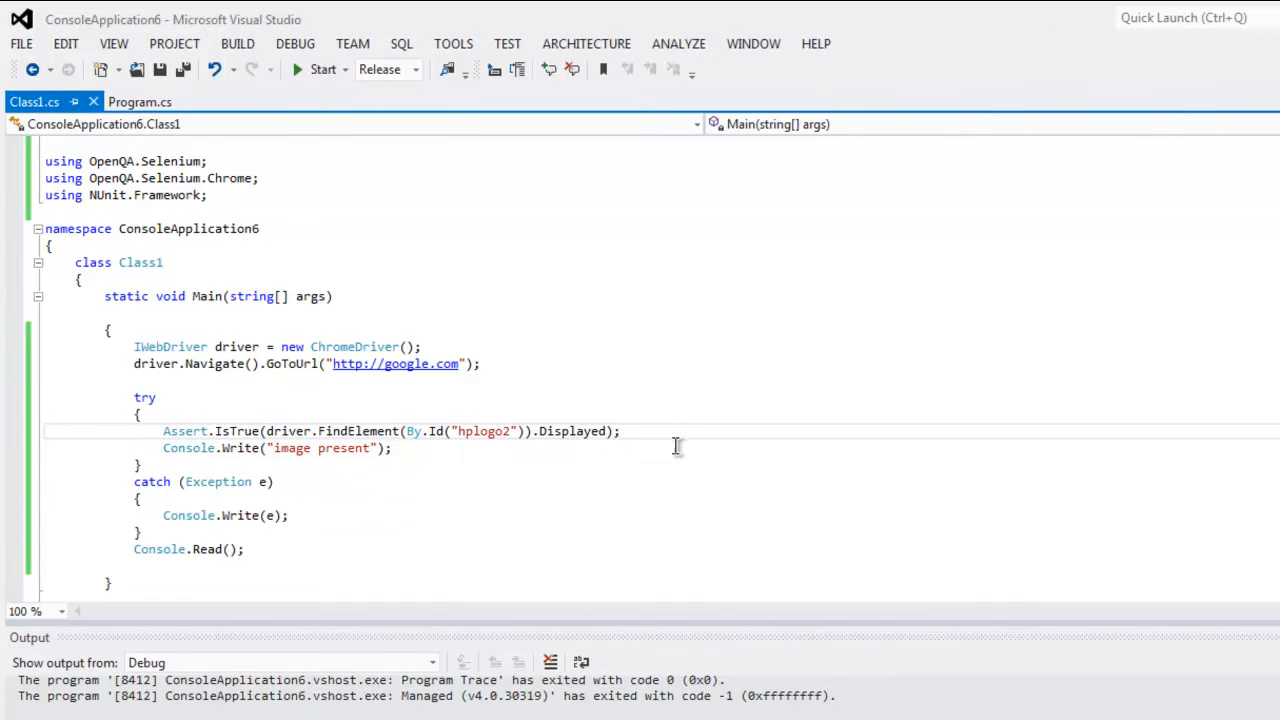
mouse_move(342, 420)
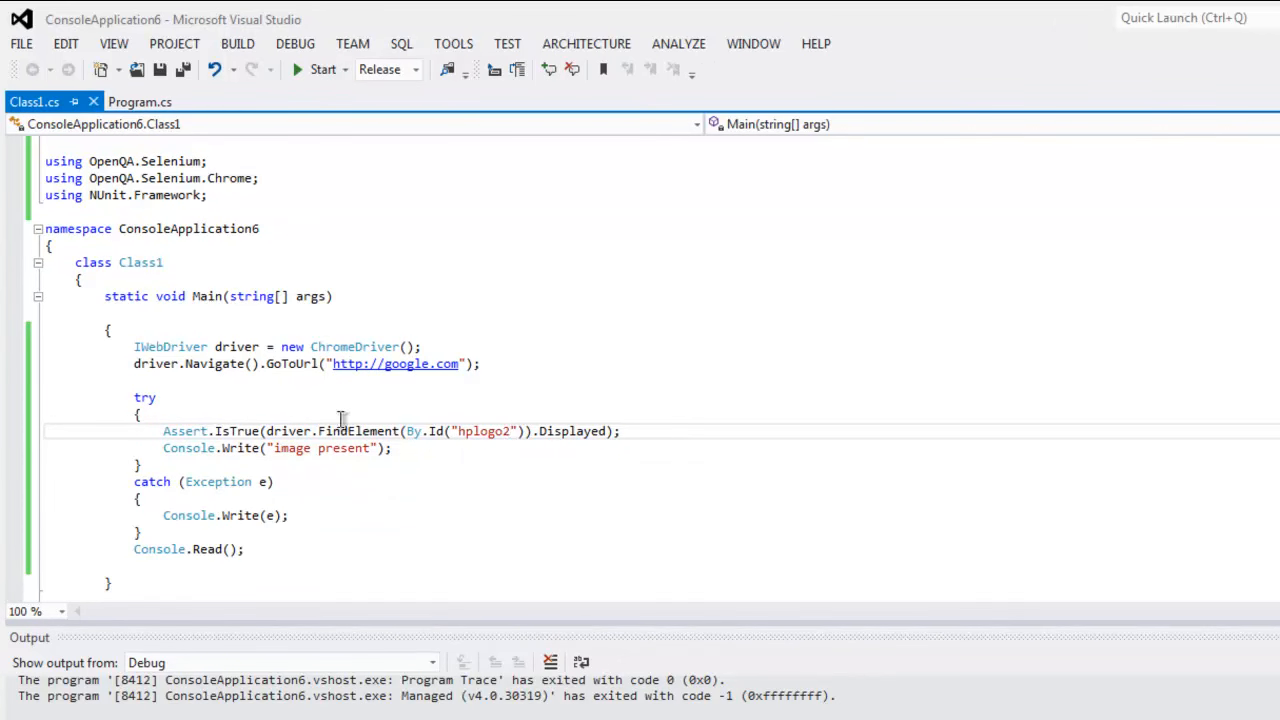
mouse_move(347, 171)
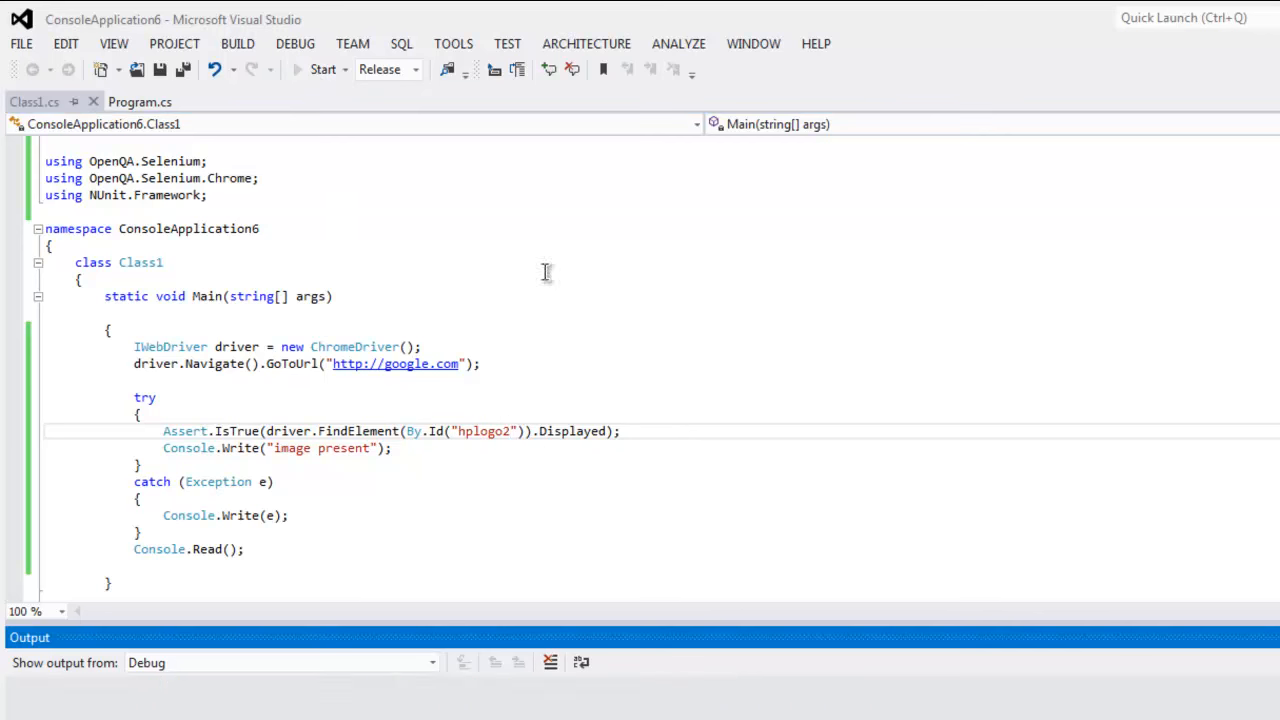
Rerun with hplogo2 and close the console after the NoSuchElementException appears.
click(322, 69)
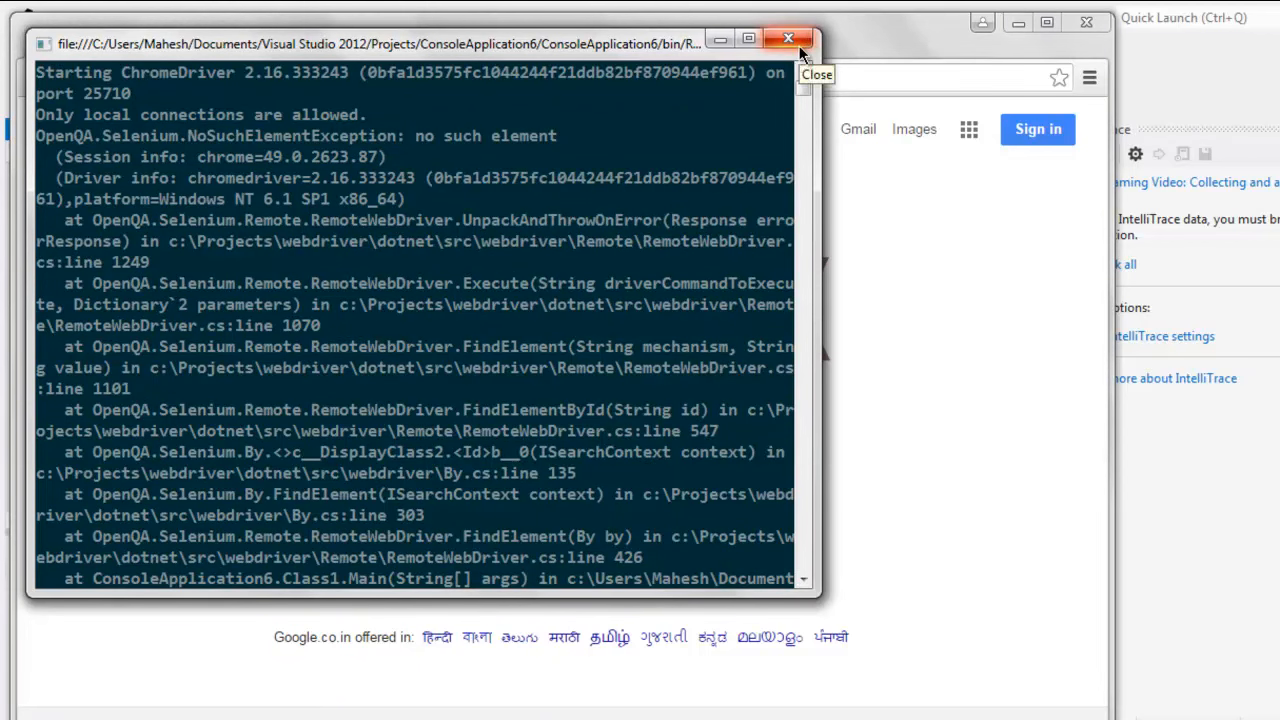
click(788, 38)
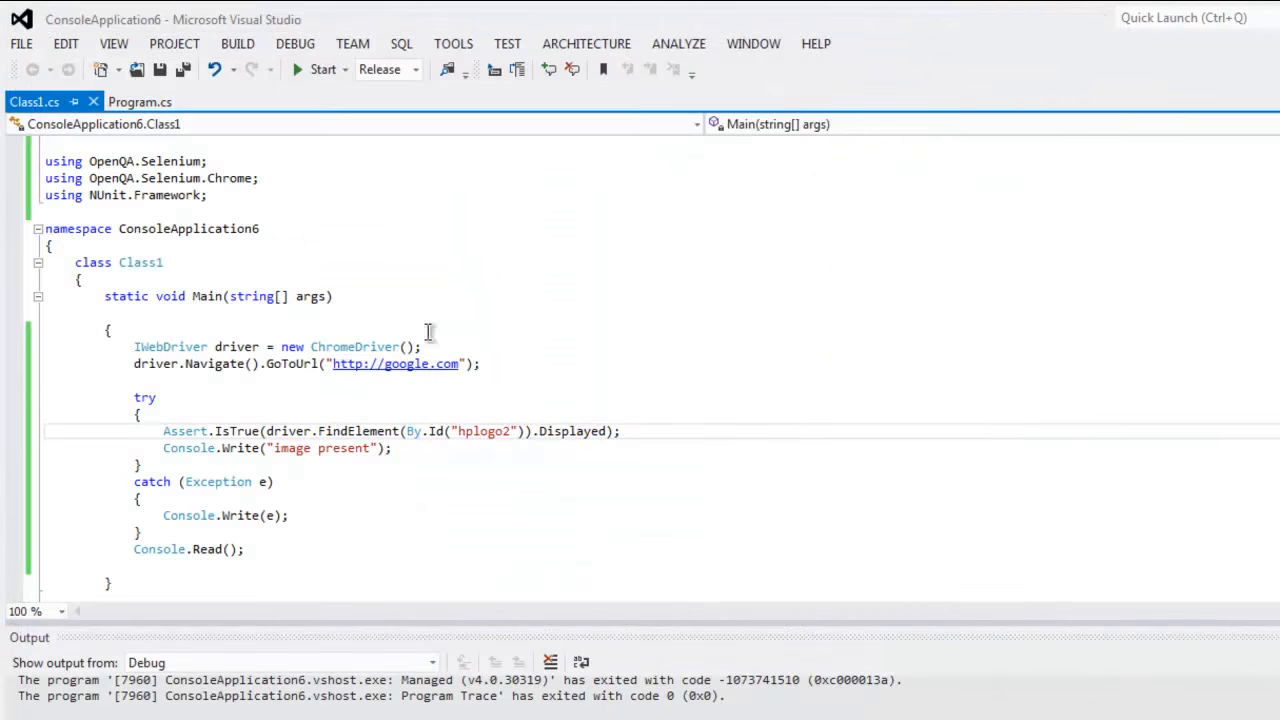